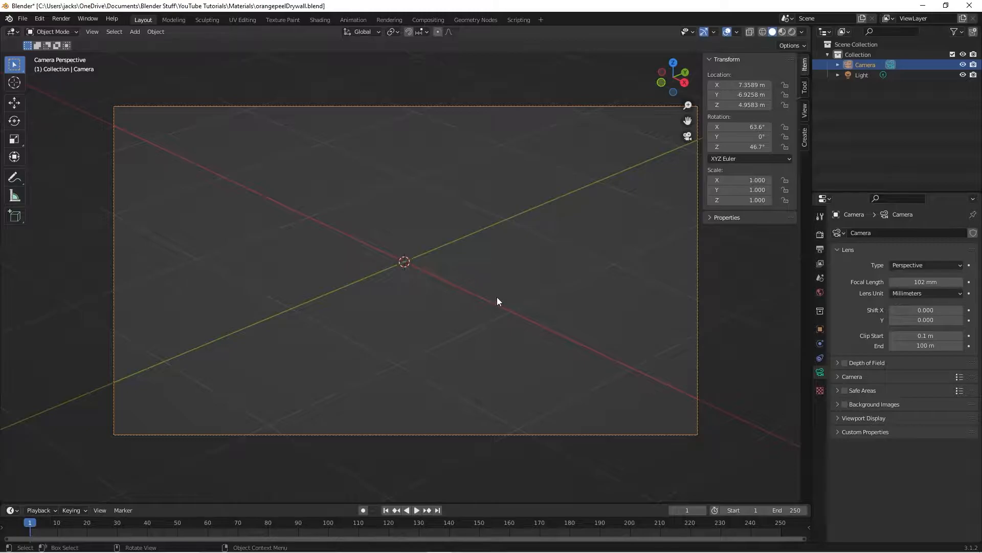
- Add an ico sphere with raised subdivisions and smooth shading, then save the file
click(134, 32)
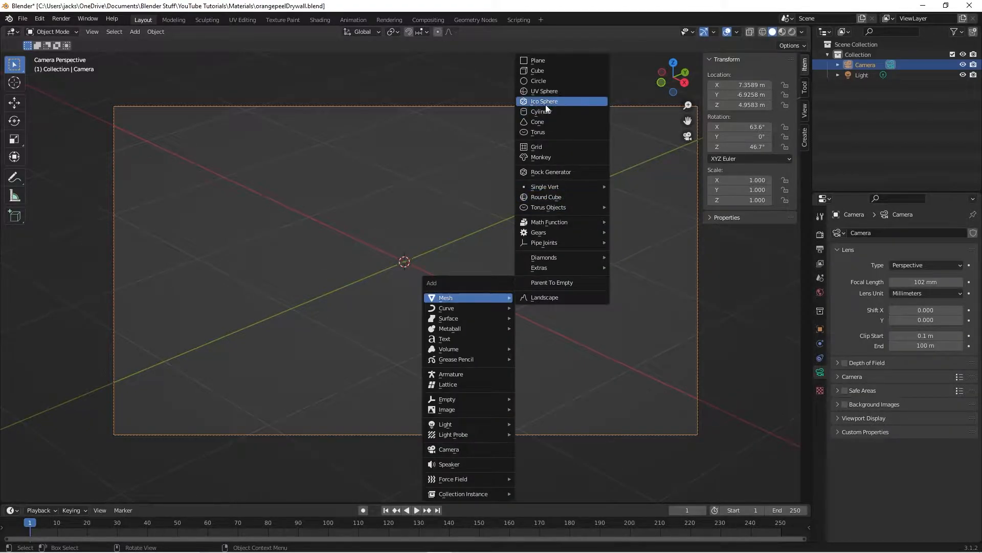
click(544, 102)
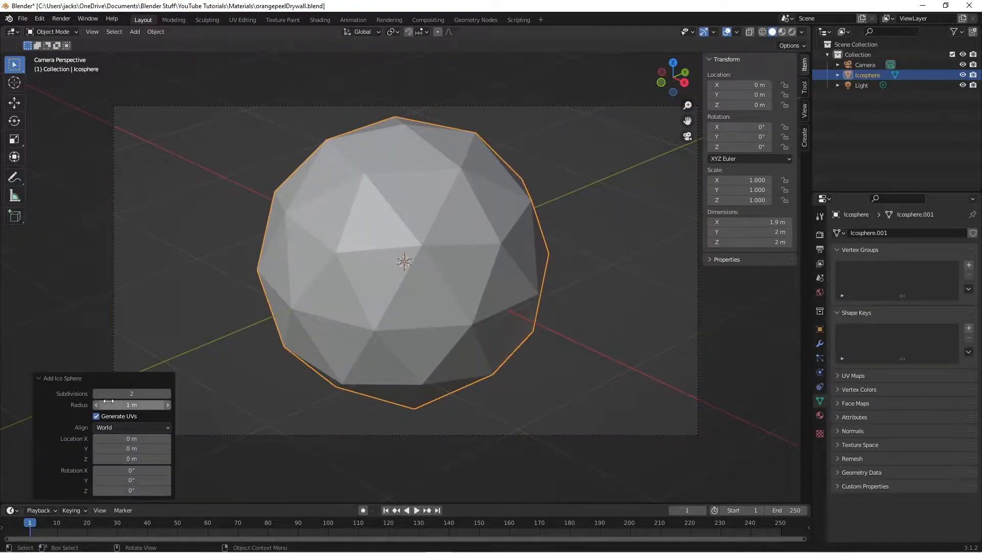
drag(113, 393, 163, 393)
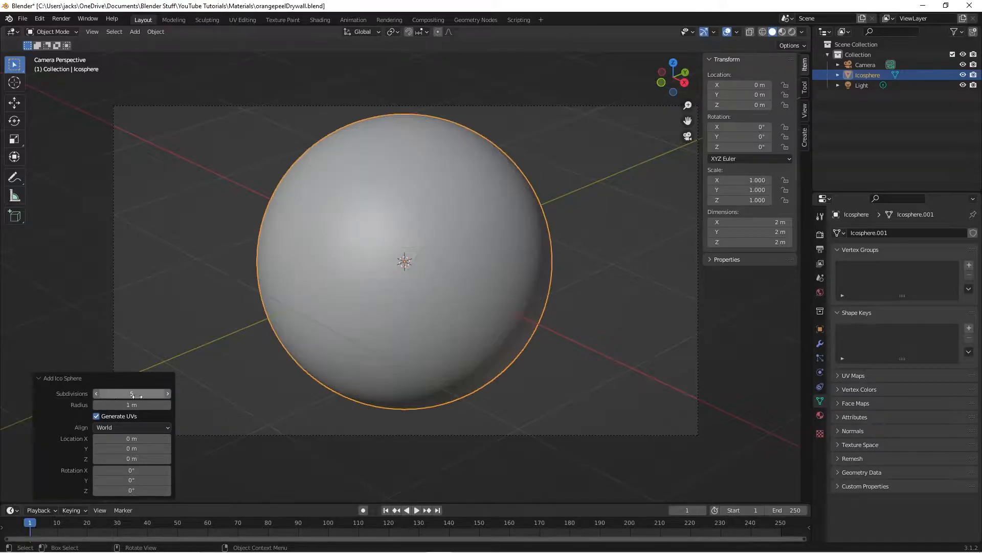
click(482, 275)
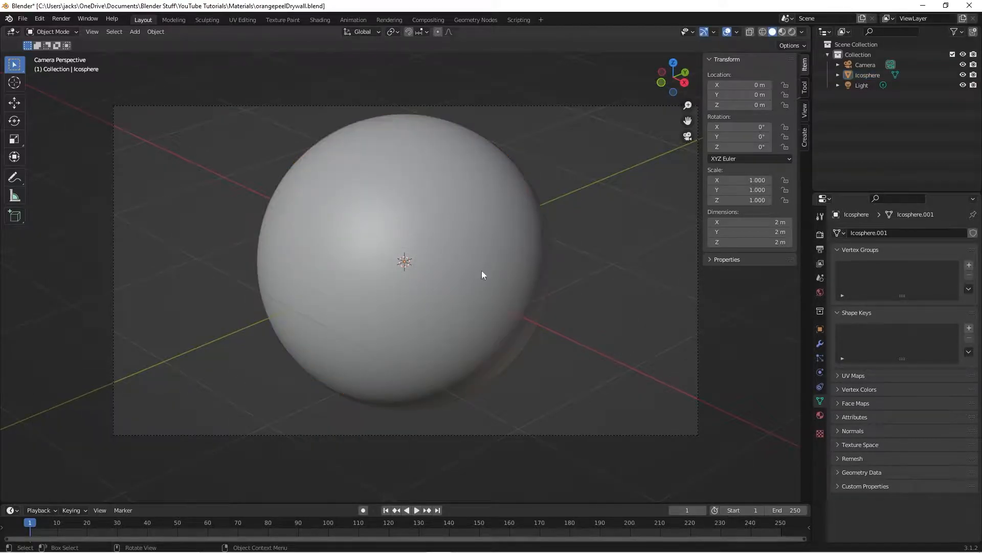
key(ctrl+s)
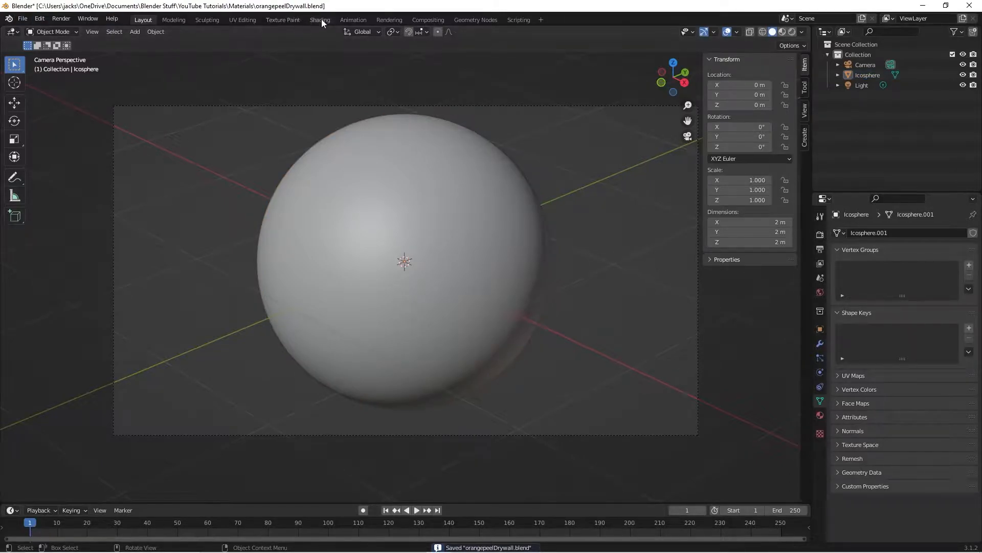
- Enter the Shading workspace and make the left area a 3D Viewport showing the sphere
click(319, 20)
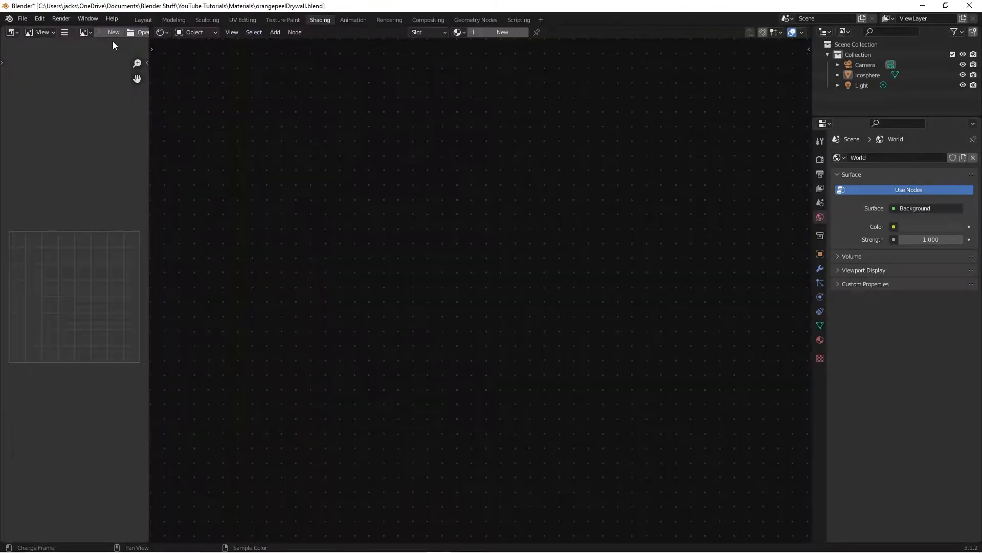
click(11, 31)
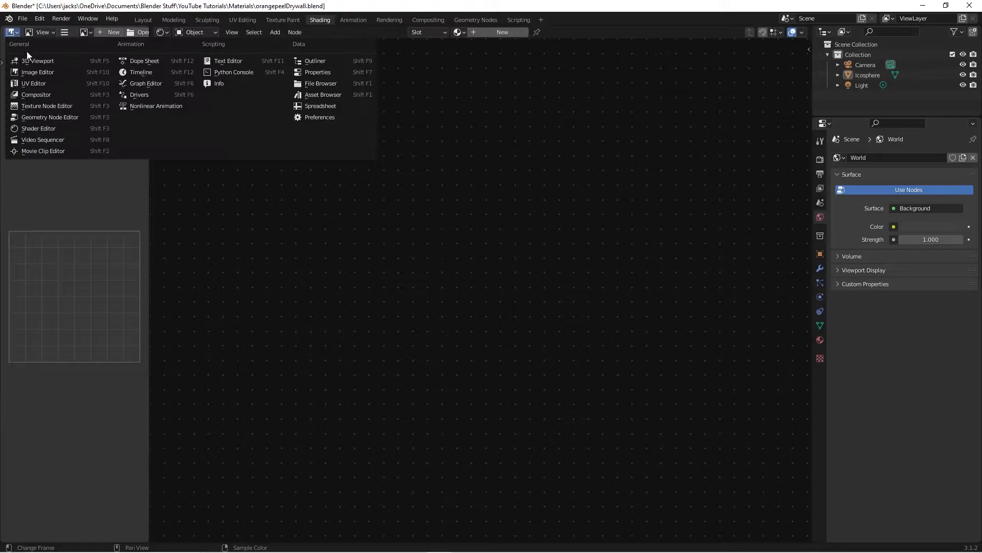
click(38, 60)
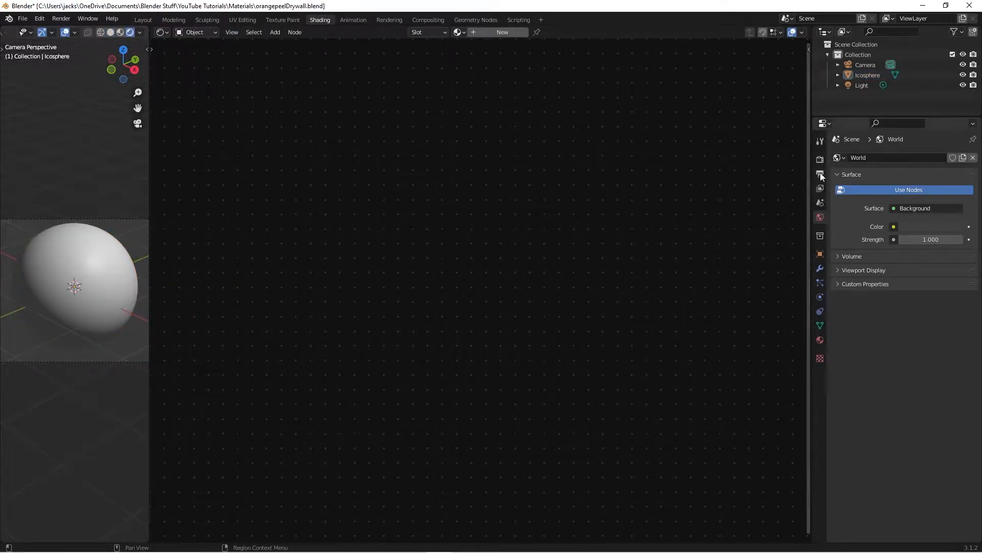
- Show the render settings with Color Management expanded to the Standard view transform
click(820, 159)
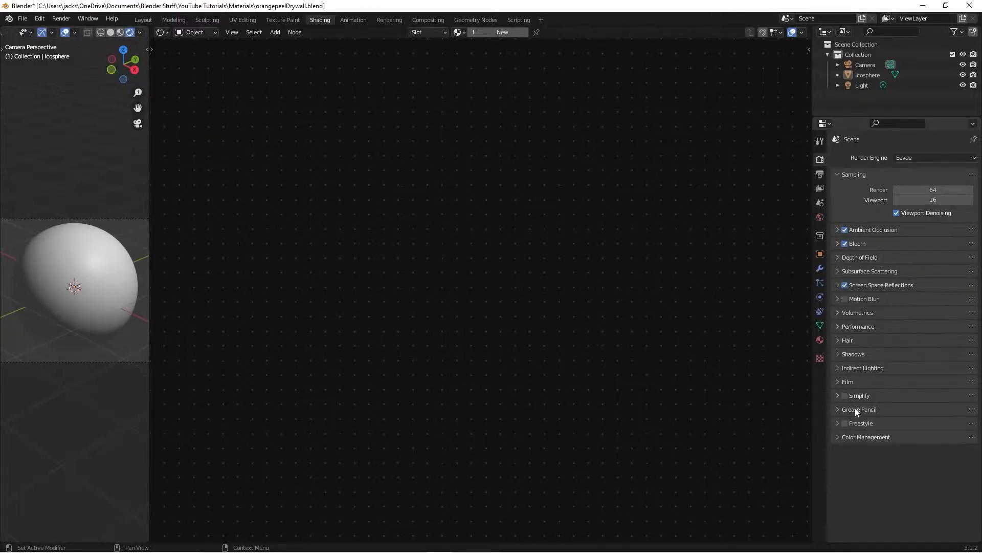
click(866, 437)
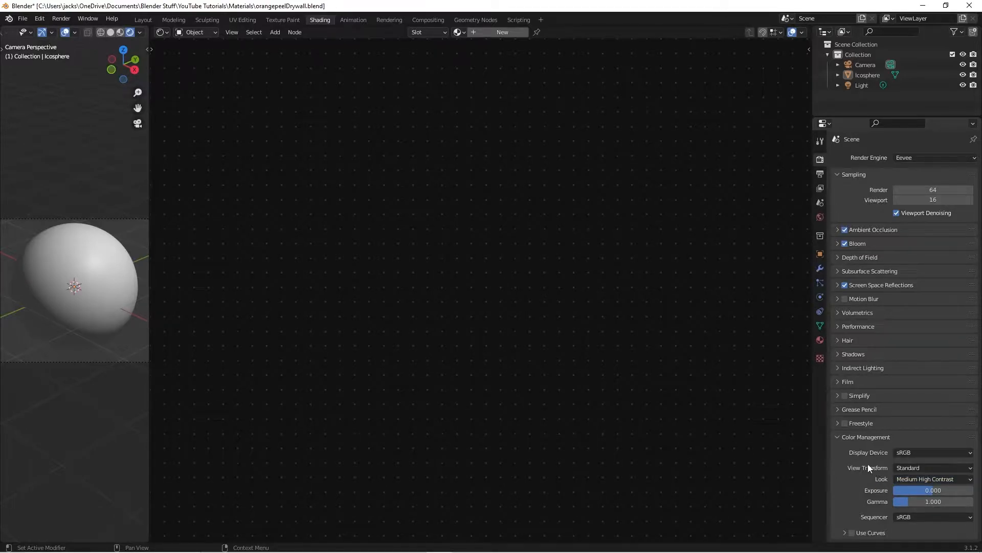
mouse_move(367, 267)
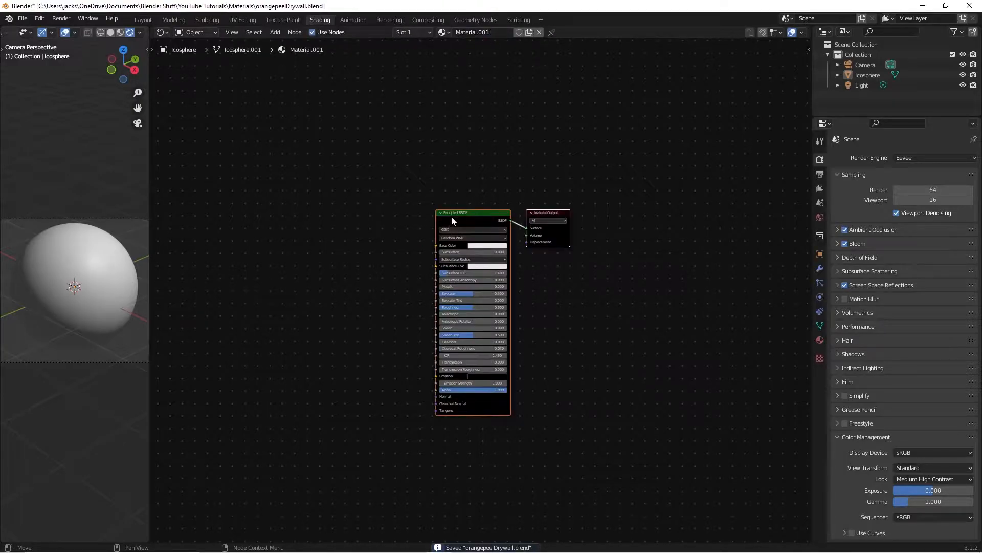
- Name the sphere's material orangePeelDrywall
text(o)
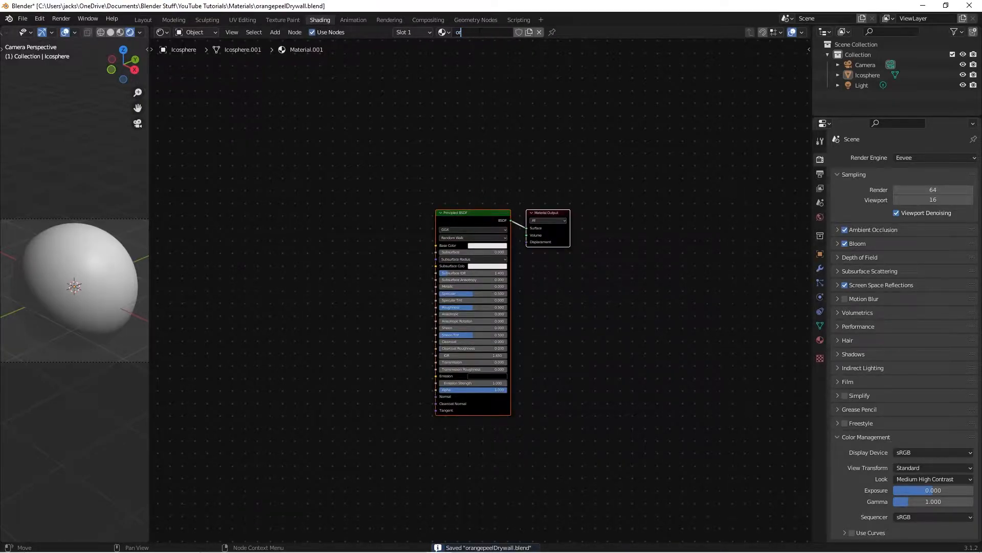
text(rangePeelDrywall)
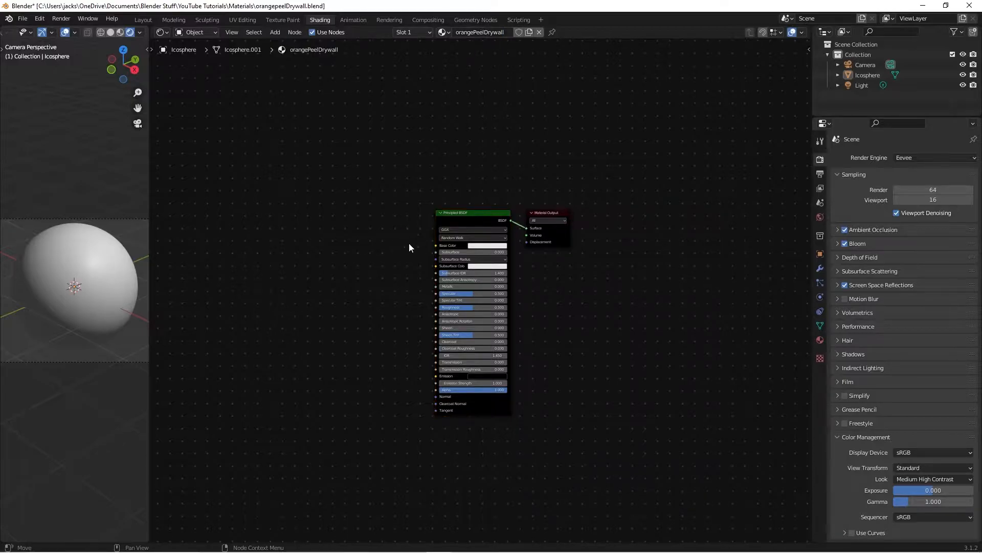
mouse_move(387, 233)
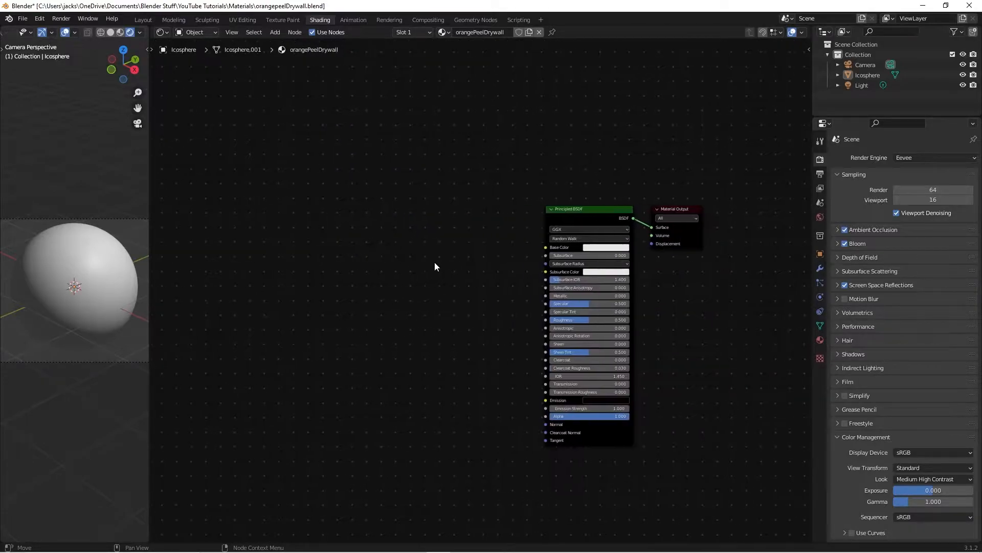
- Add a Noise Texture node to the material via the node search
key(ctrl+s)
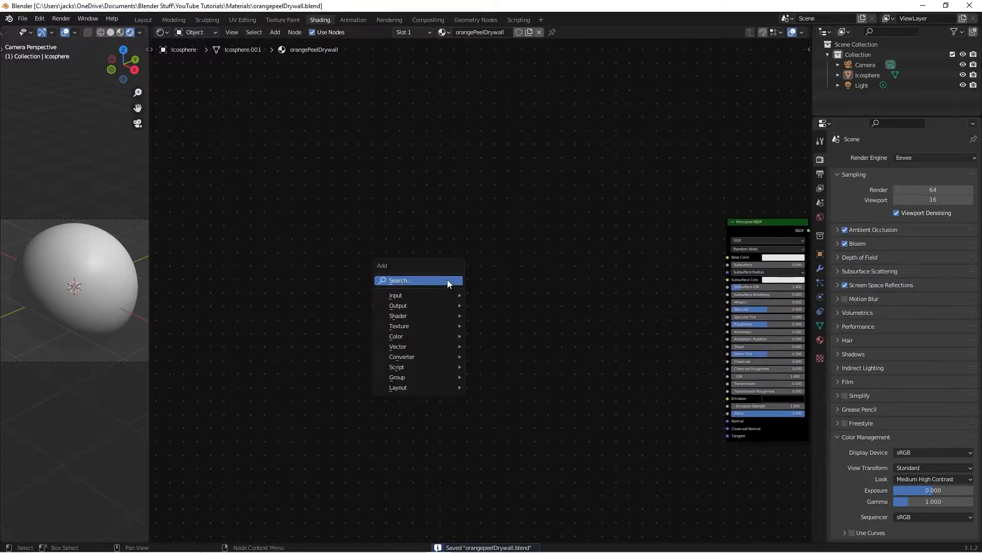
text(no)
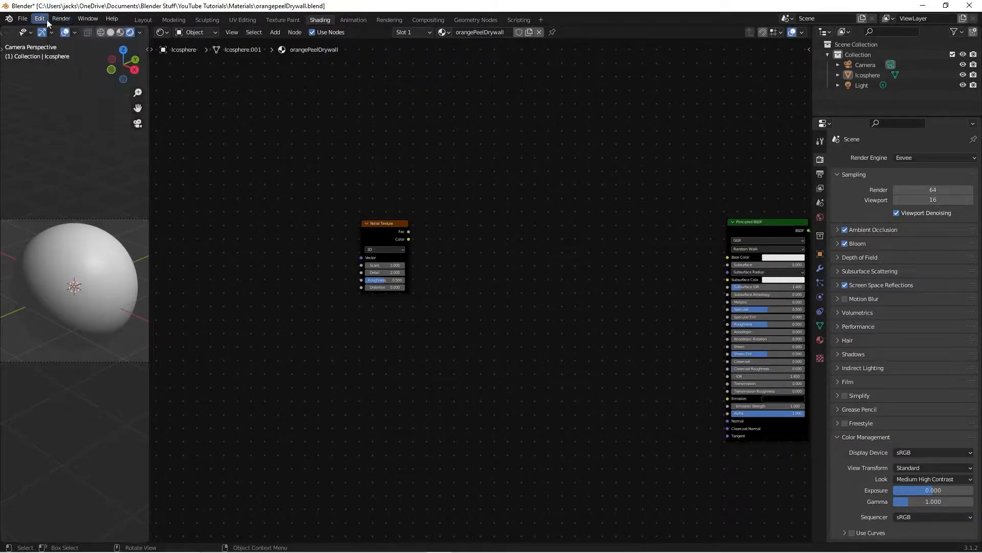
- Enable the Node Wrangler add-on in Preferences to generate Texture Coordinate and Mapping nodes
click(39, 19)
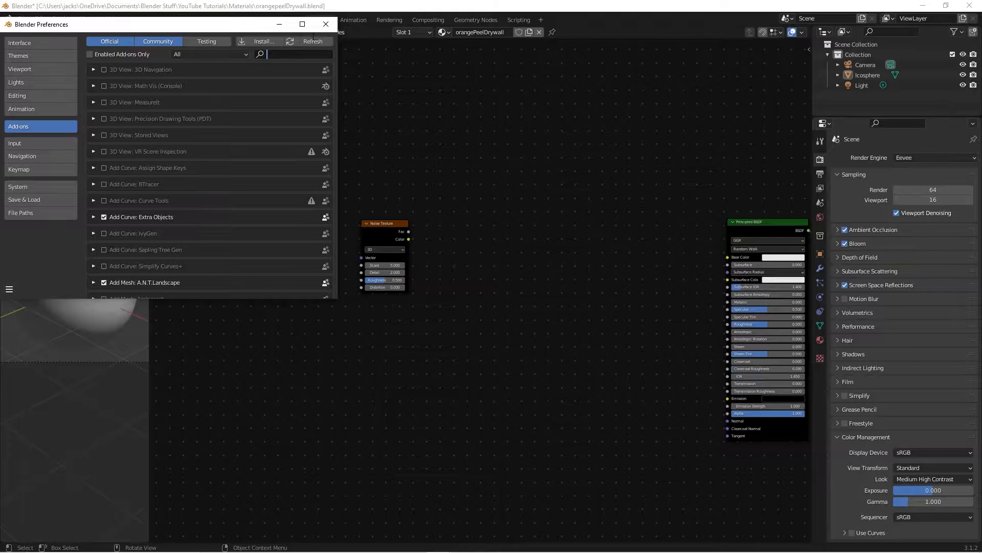
click(325, 24)
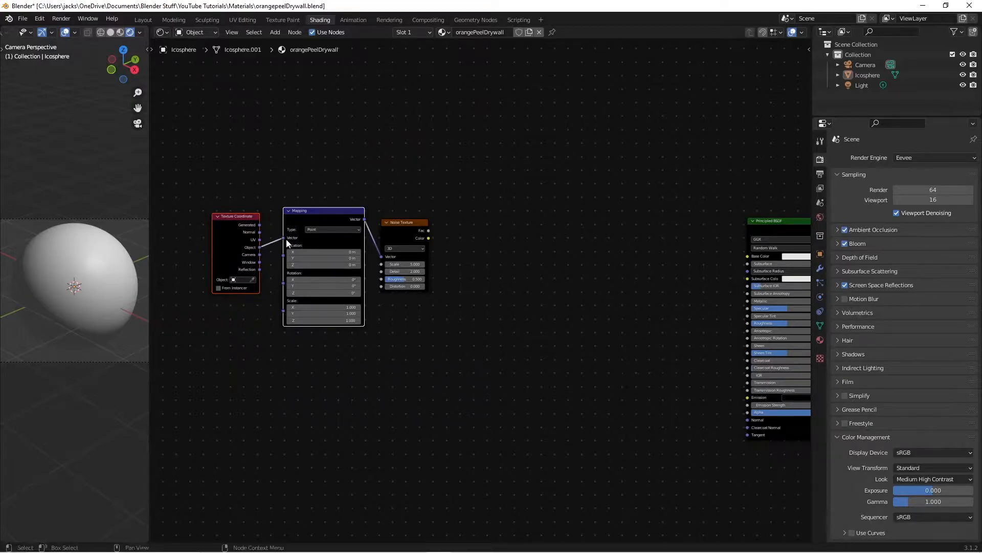
- Duplicate the Noise Texture into four copies all fed by the Mapping node
drag(403, 222, 417, 213)
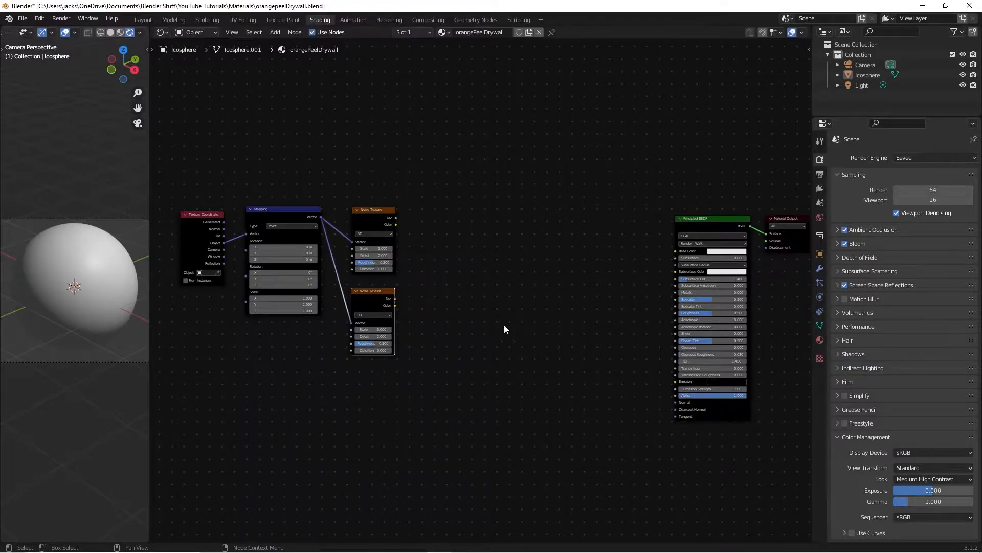
drag(370, 291, 369, 372)
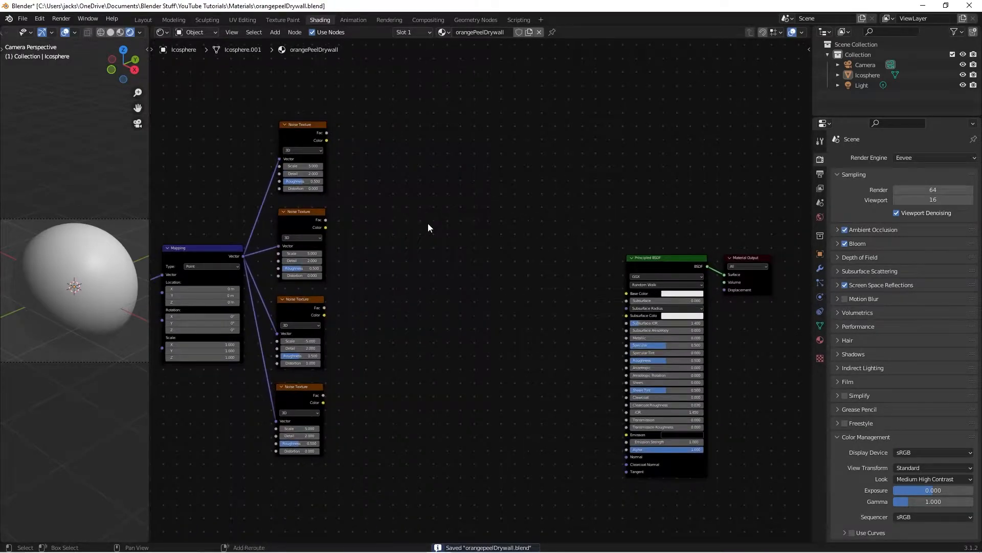
- Add ColorRamp nodes and wire each Noise Texture's Fac into its own ramp
text(ram)
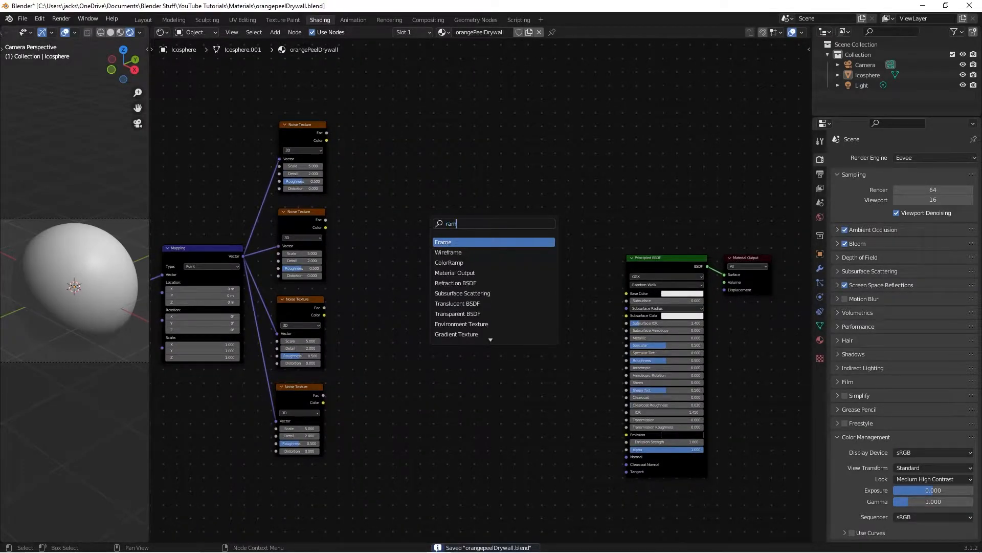
click(449, 262)
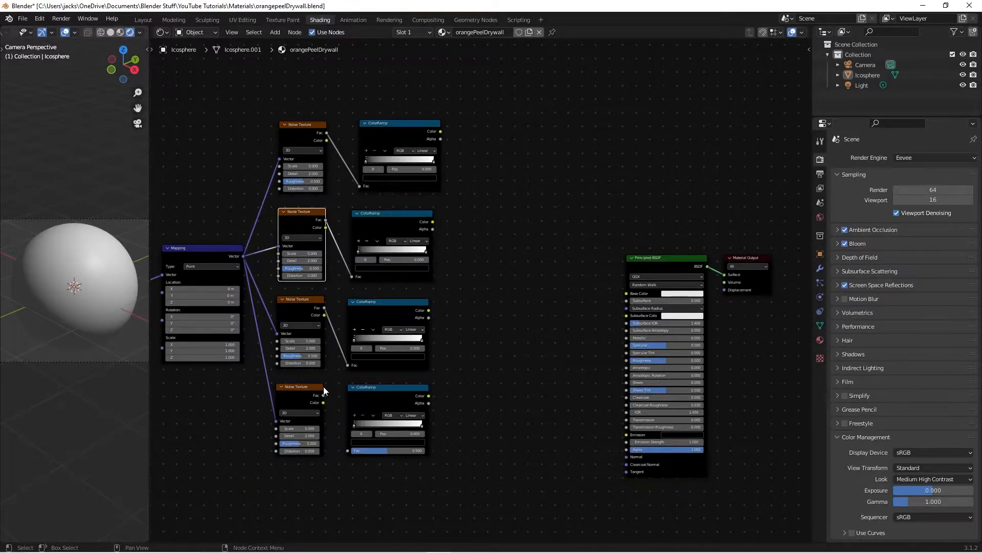
click(300, 386)
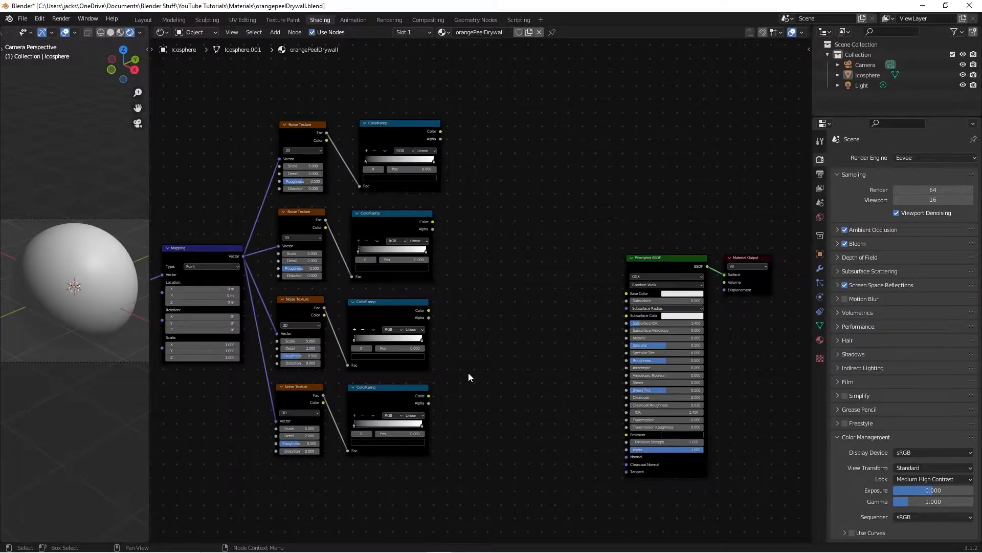
- Preview the first ramp on the sphere and set its noise to scale 10, detail 16, roughness 0.225
key(ctrl+s)
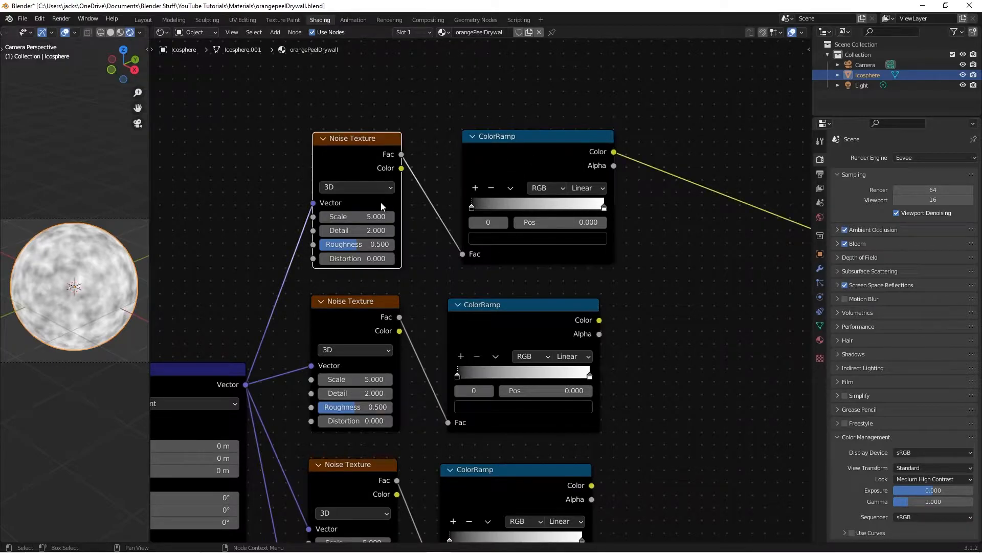
double_click(356, 216)
text(10.000)
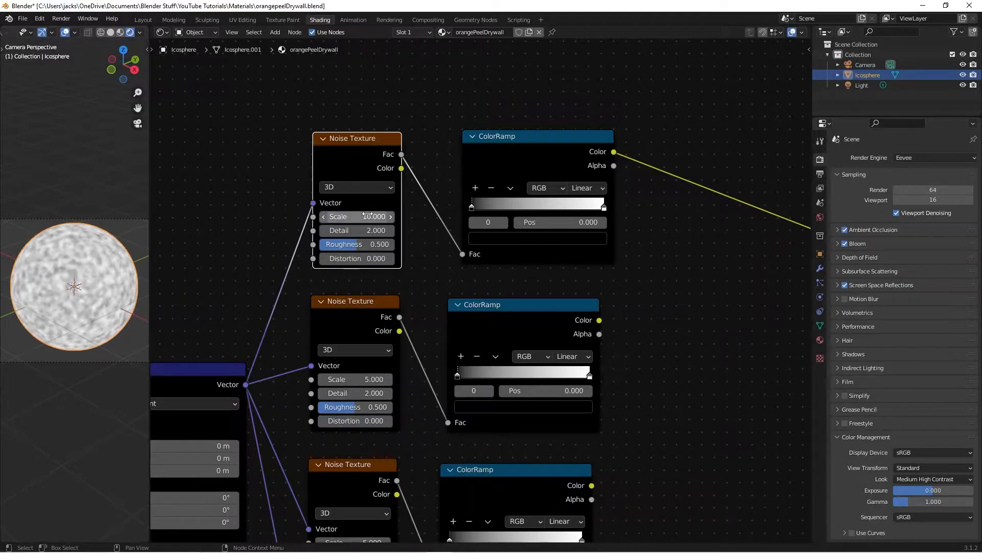
double_click(356, 230)
text(16.000)
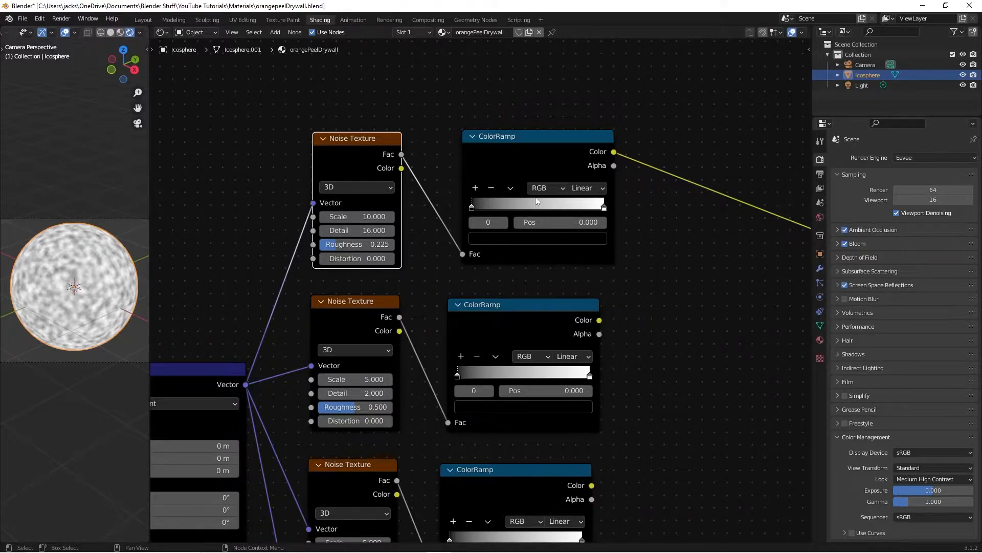
drag(470, 203, 529, 207)
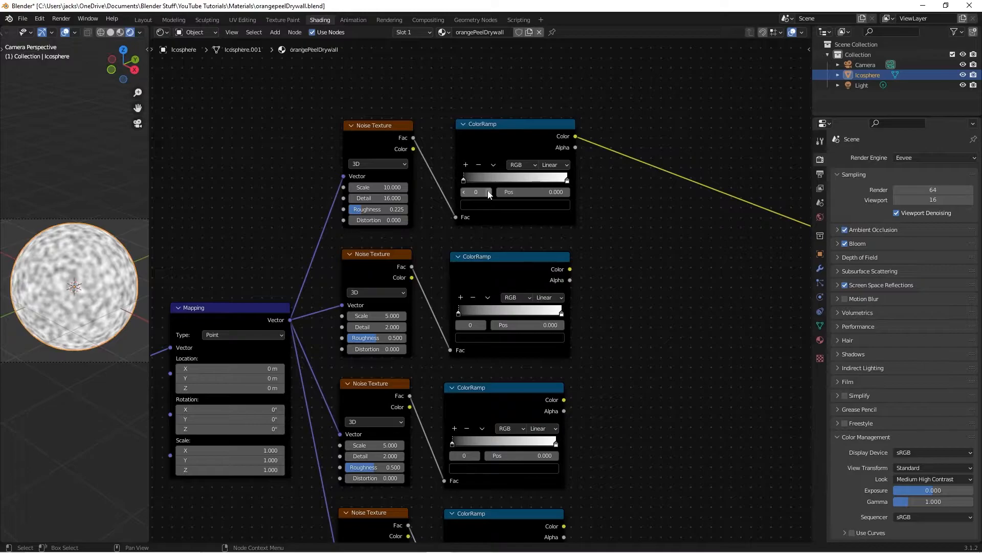
- Set the remaining noise textures to scales 15, 20 and 30 with detail 16 and roughness 0.225
click(503, 387)
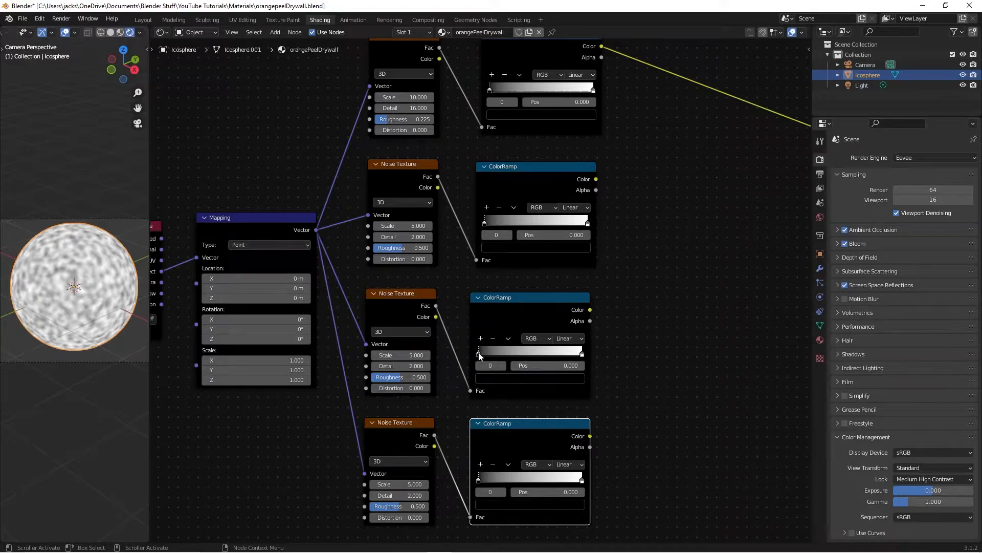
click(510, 310)
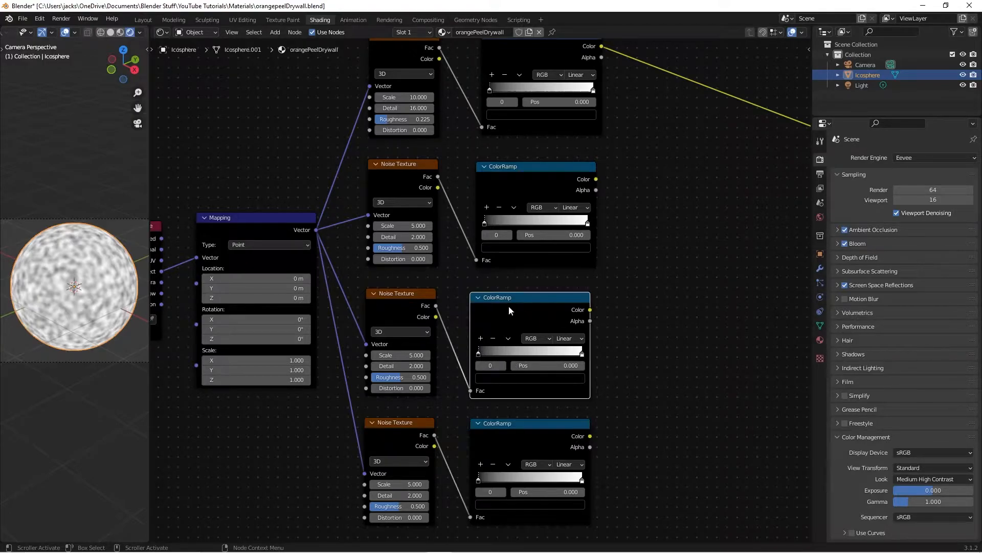
mouse_move(511, 190)
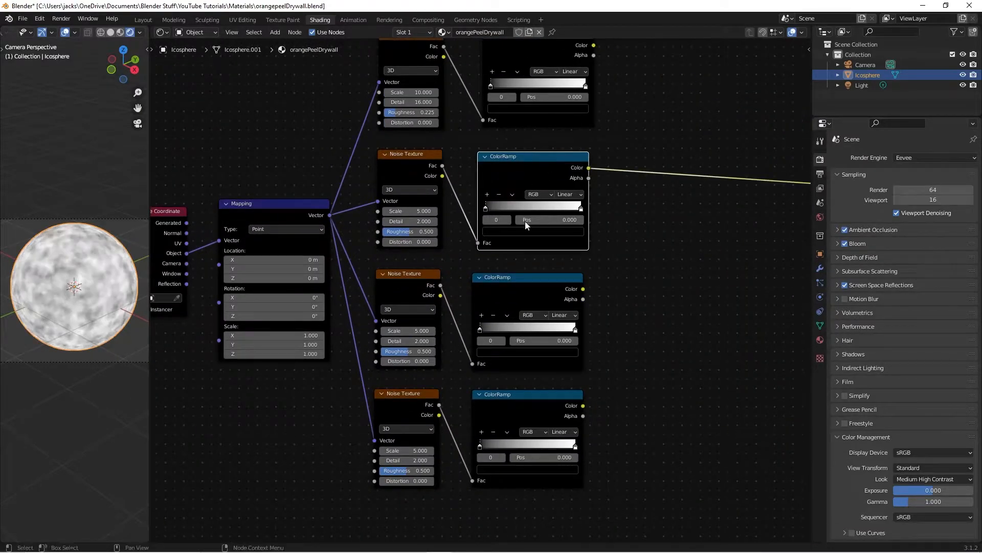
double_click(409, 211)
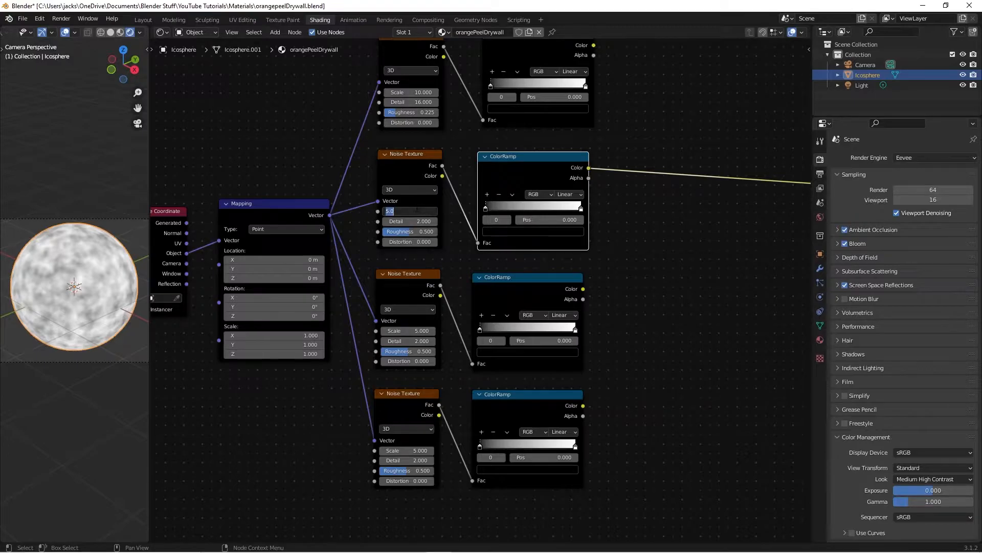
text(15)
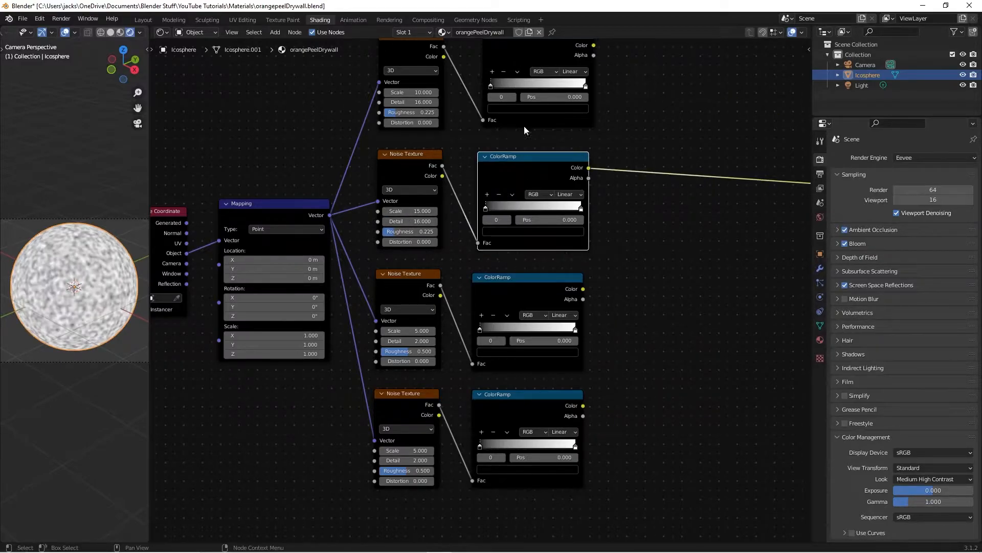
mouse_move(613, 239)
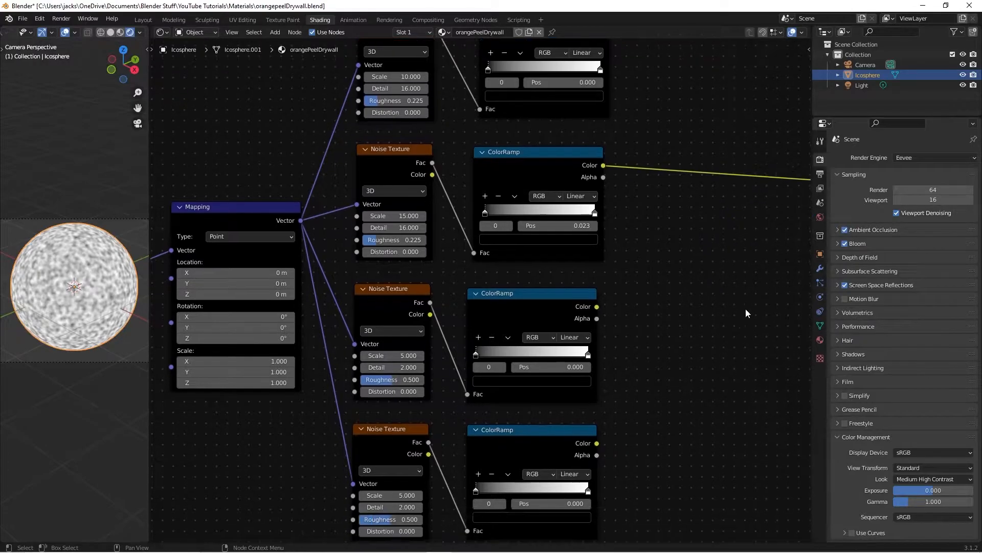
double_click(390, 355)
text(20.000)
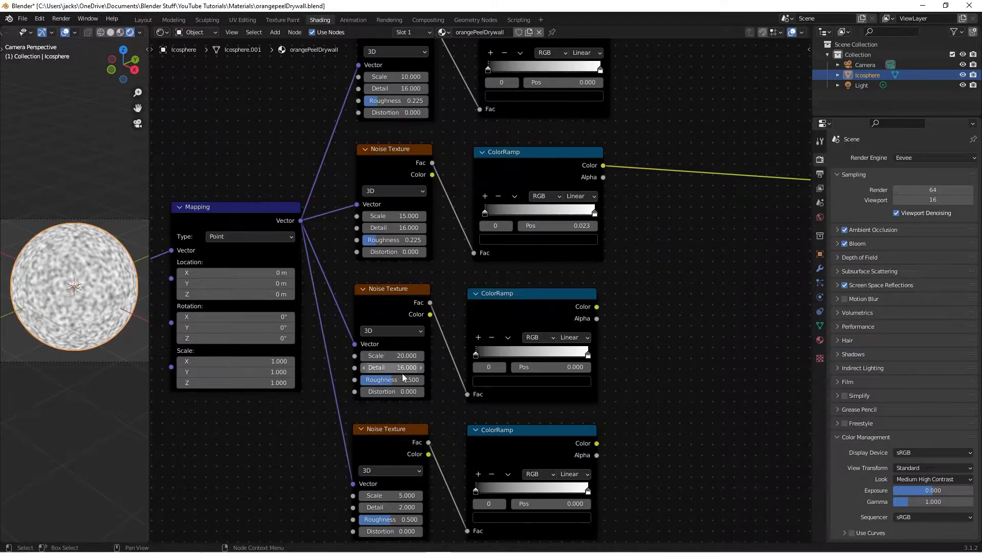
click(392, 378)
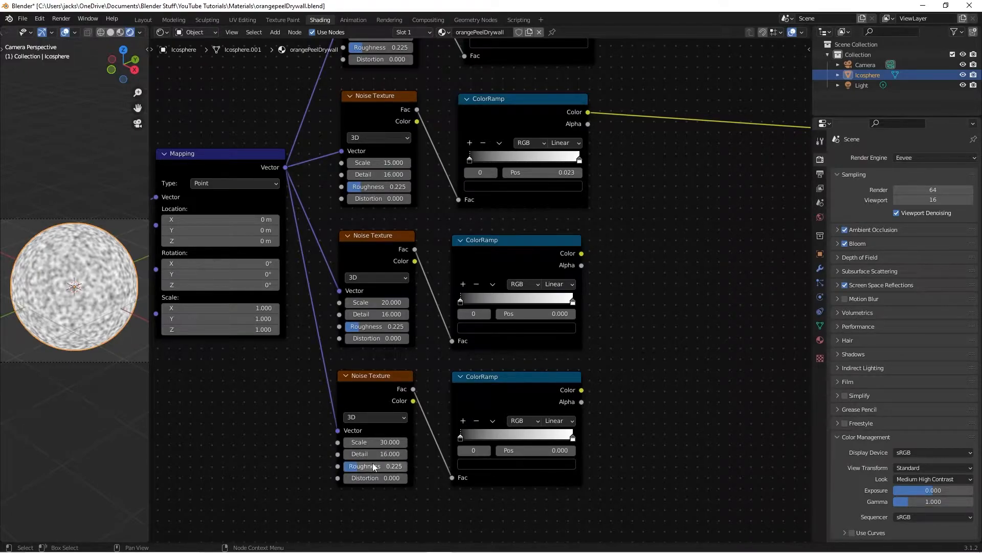
click(523, 283)
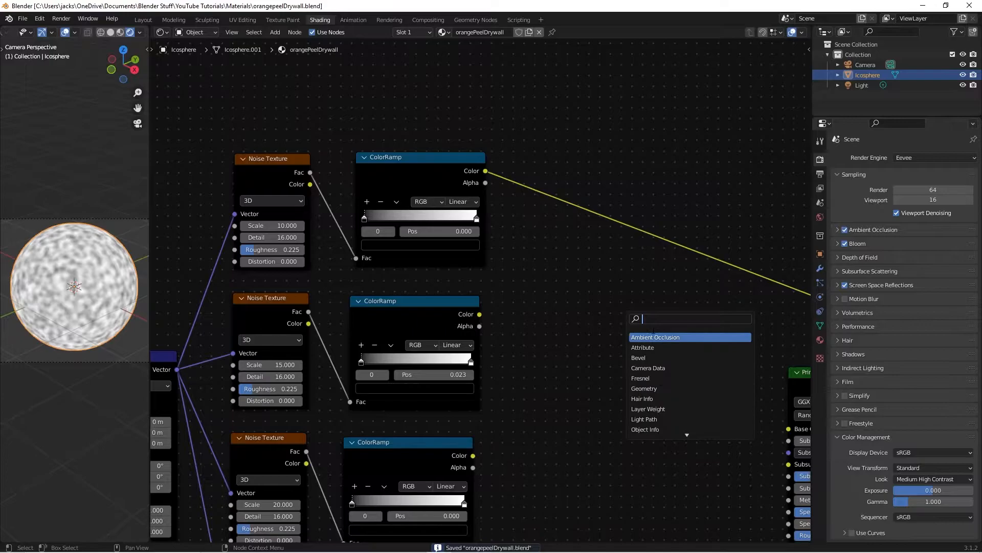
- Add two MixRGB nodes and wire the ColorRamp outputs into their Color1/Color2 sockets
click(660, 325)
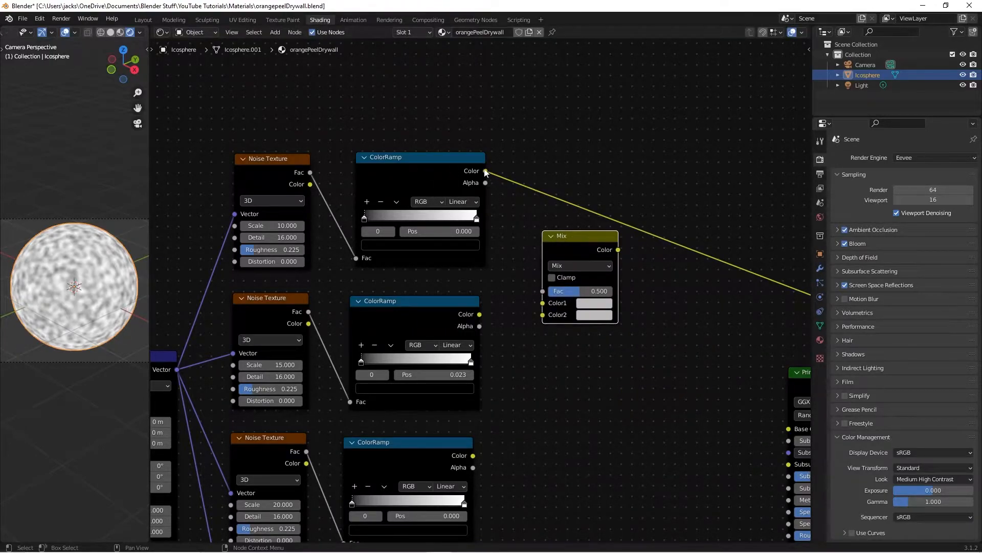
drag(480, 315, 542, 314)
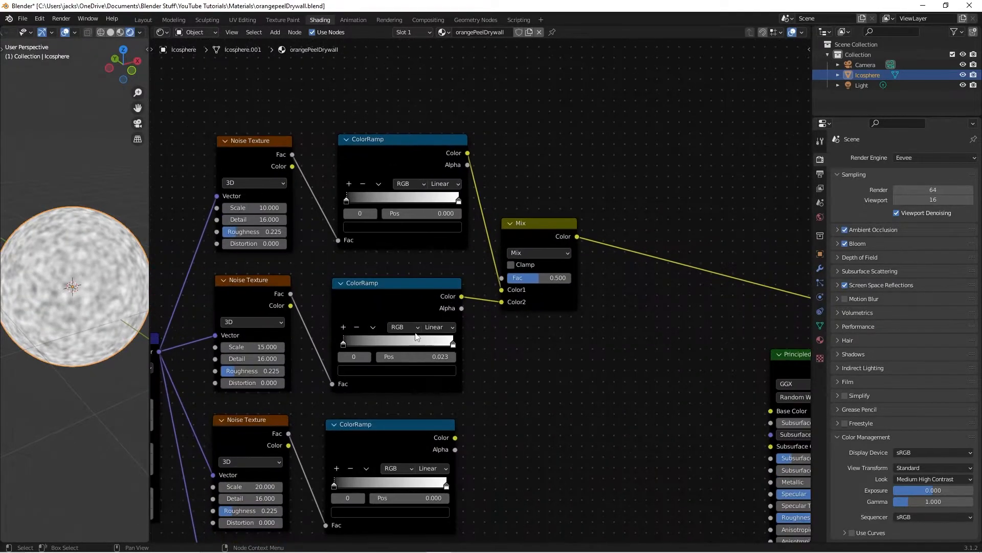
drag(344, 340, 387, 340)
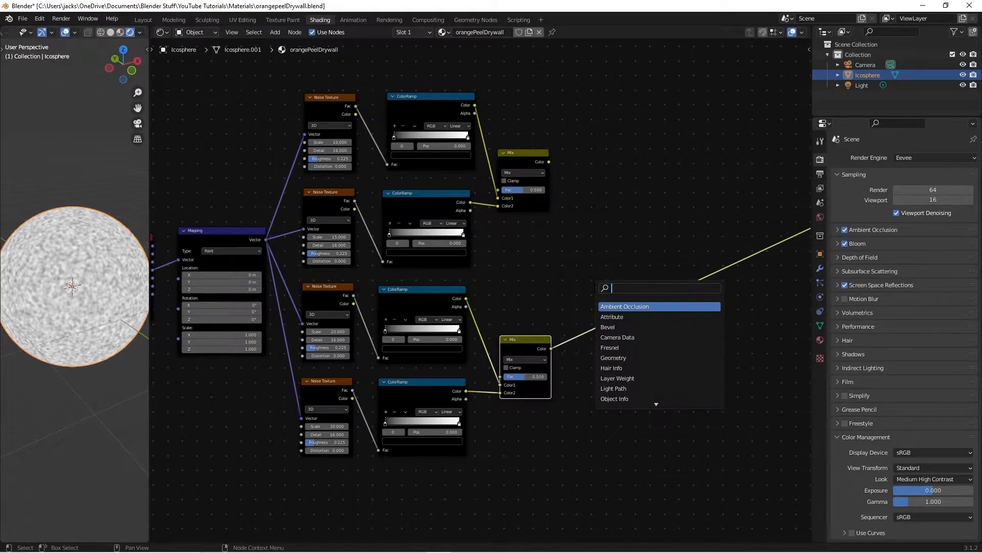
click(625, 306)
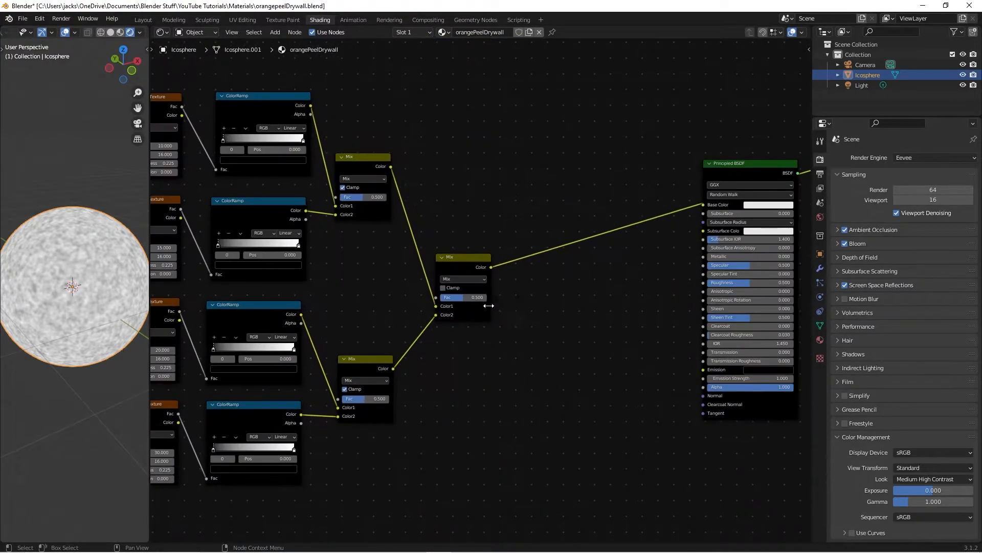
- Link the combined Mix output to the Principled BSDF's Roughness alongside Base Color
drag(491, 267, 675, 304)
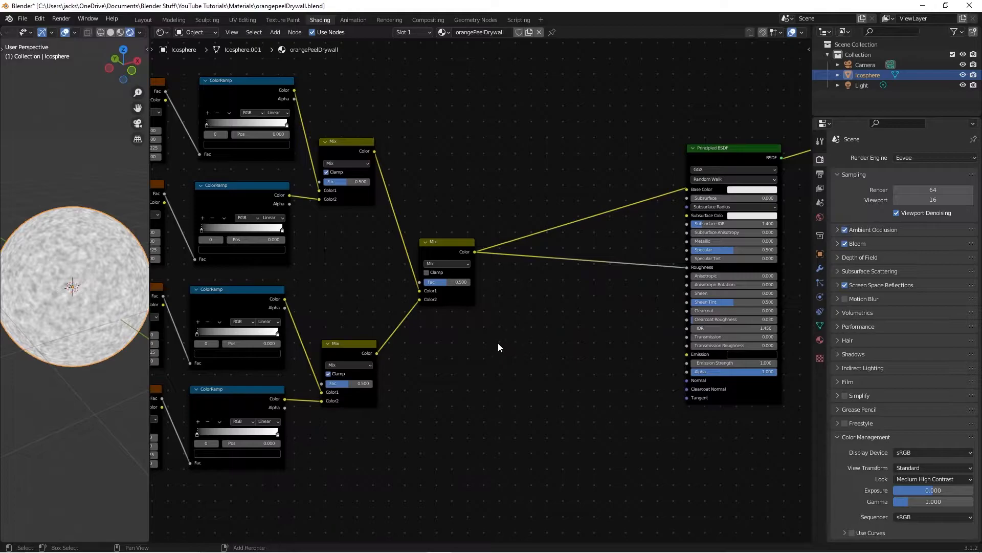
- Add a Bump node with the mixed noise as Height, feeding the Principled BSDF Normal
text(bump)
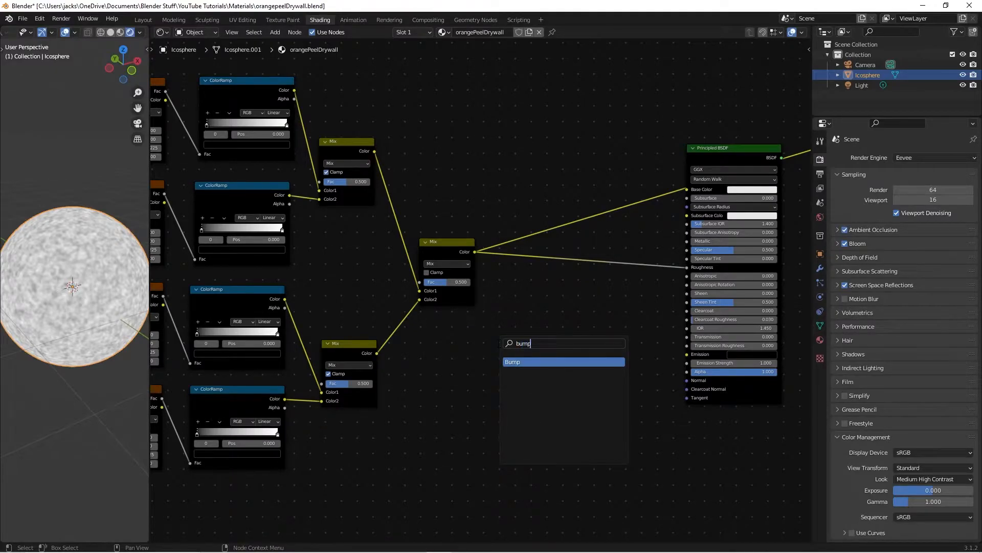
click(512, 361)
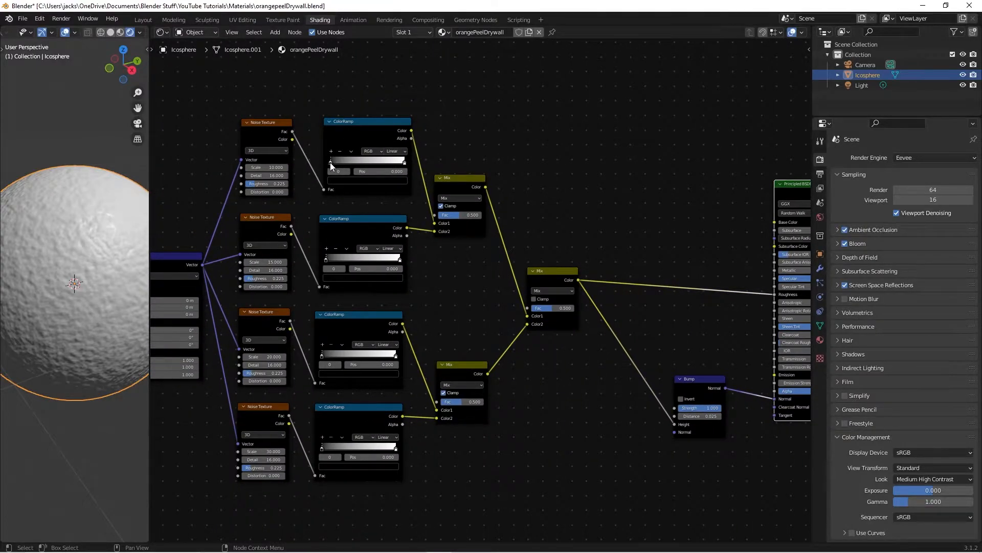
- Shift the ColorRamps' dark stops toward white to narrow the gradients and sharpen the bumps
drag(338, 171, 389, 171)
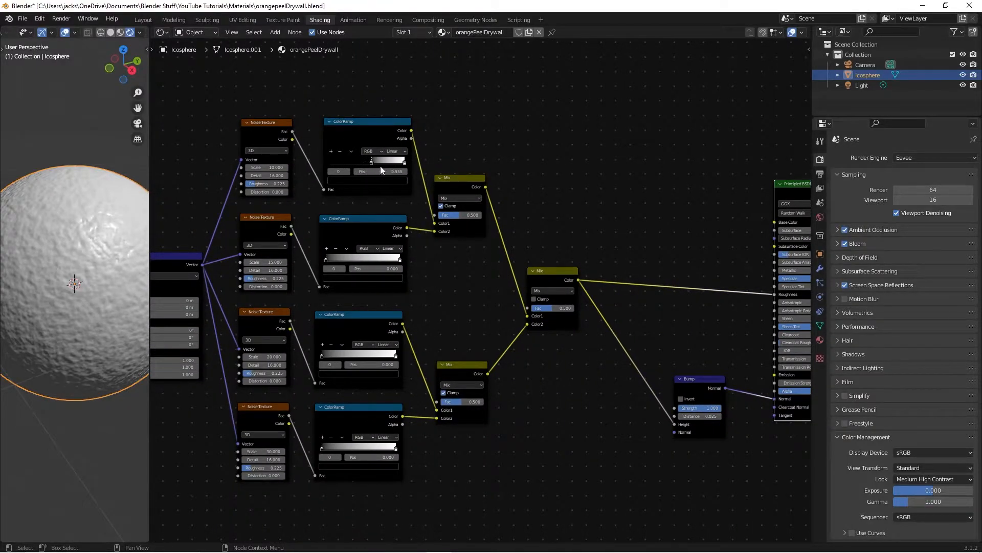
drag(387, 162, 331, 161)
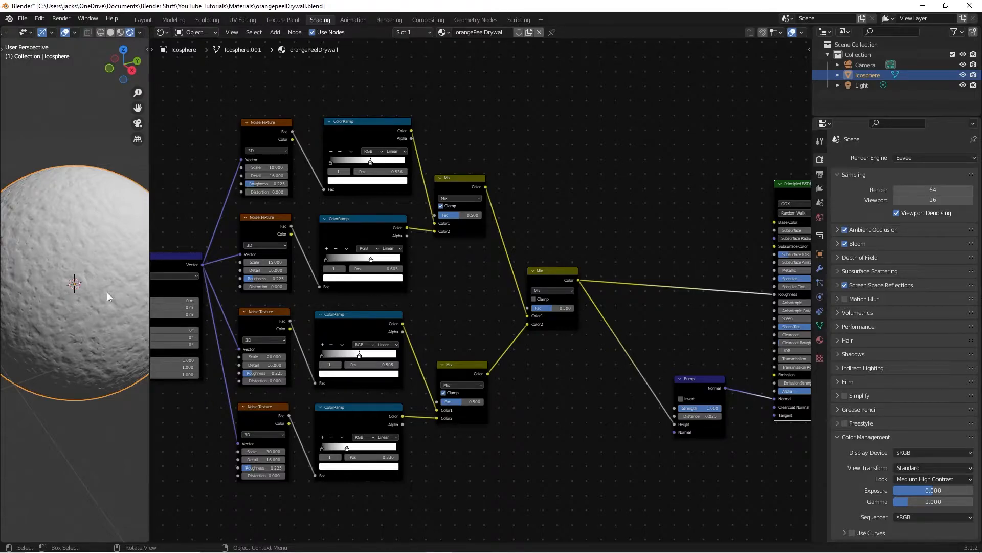
drag(358, 407, 376, 412)
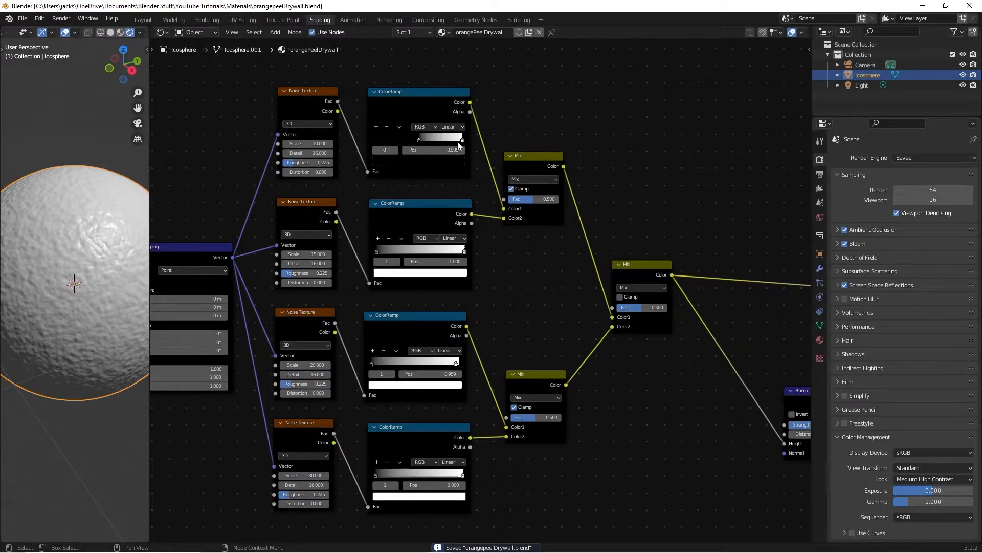
drag(420, 137, 458, 137)
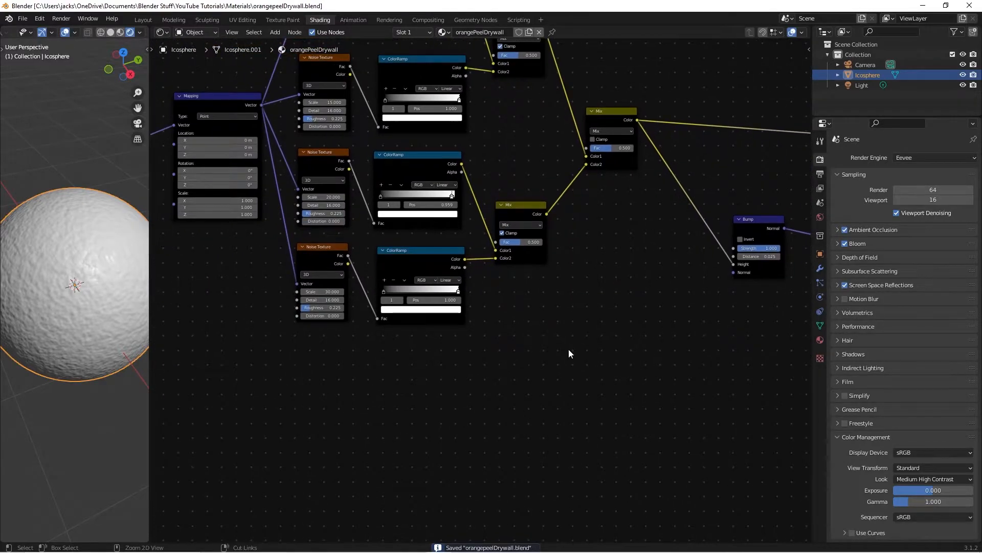
mouse_move(486, 344)
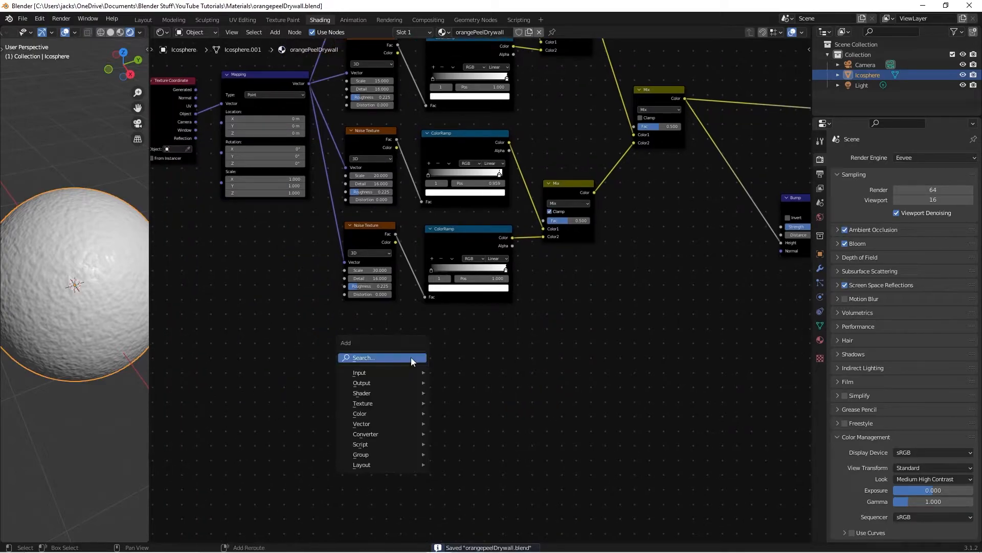
- Add a Musgrave Texture with scale 3, detail 12 and dimension 0.71 driving a second Bump node
text(mus)
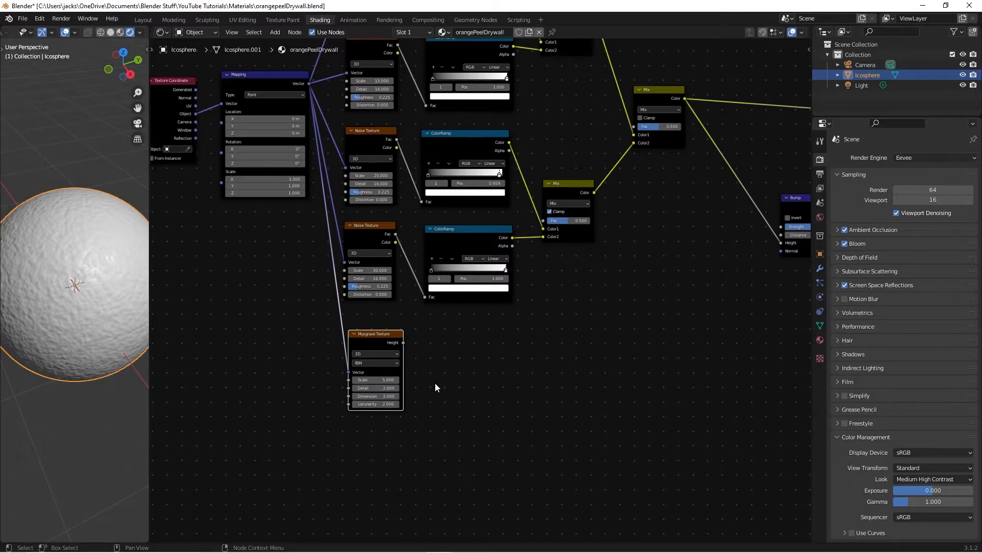
double_click(375, 380)
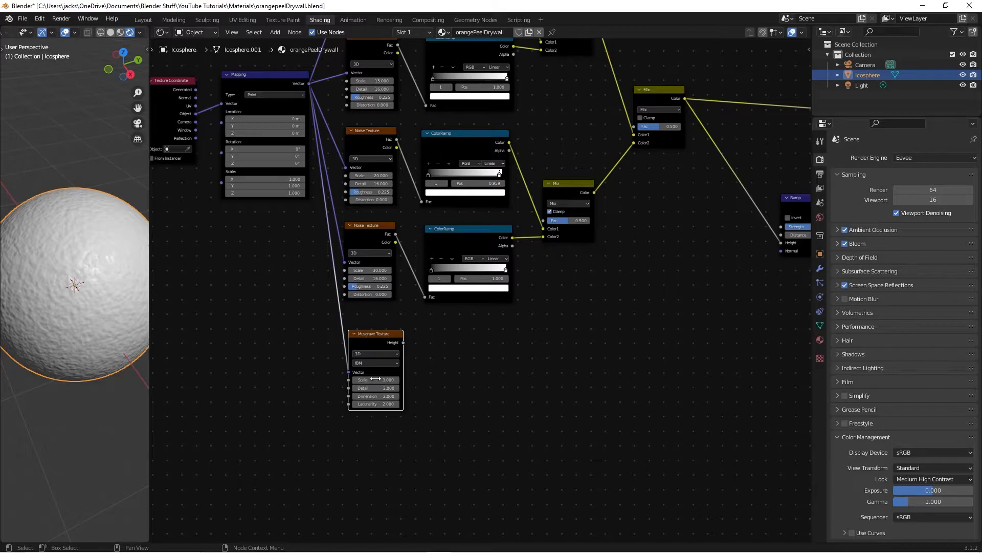
click(374, 387)
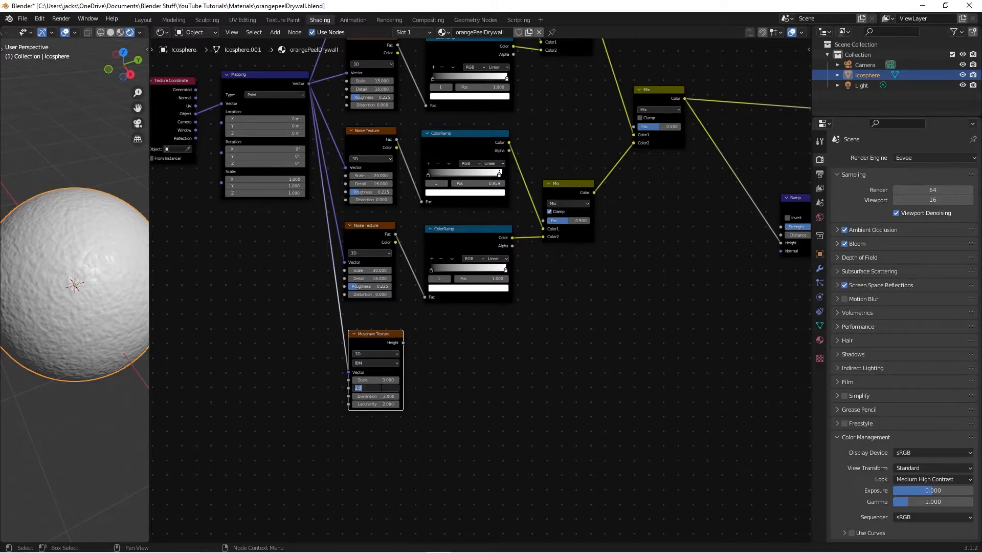
text(12.000)
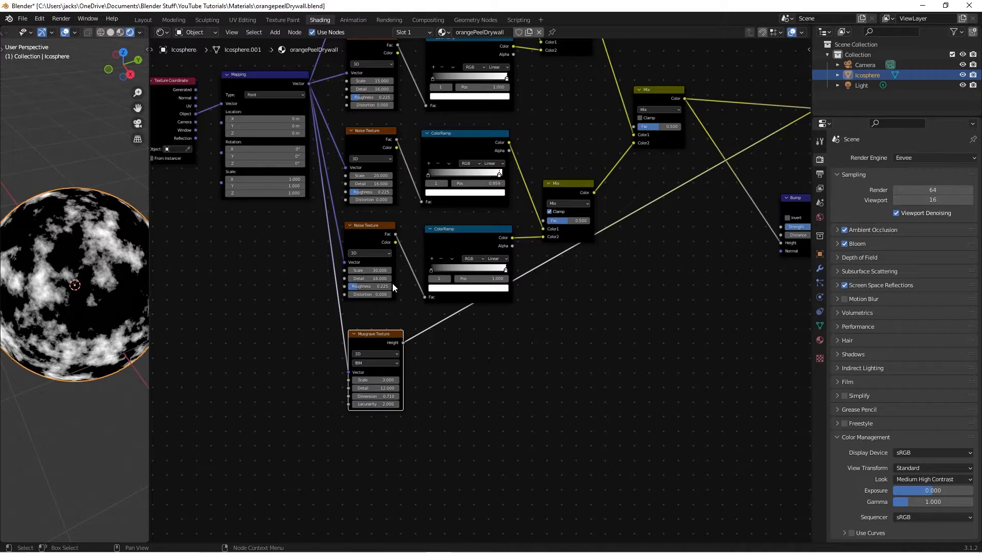
drag(75, 289, 85, 294)
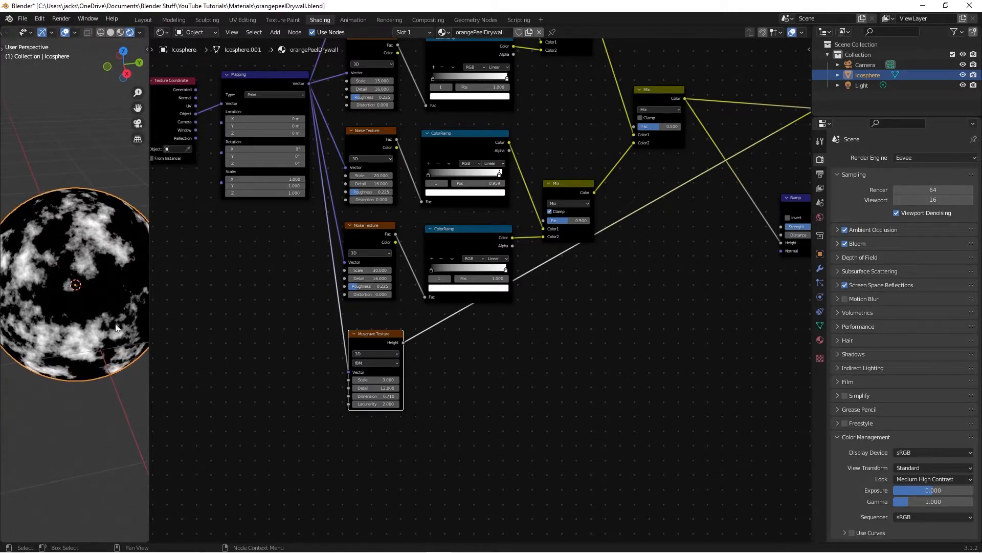
drag(115, 326, 44, 282)
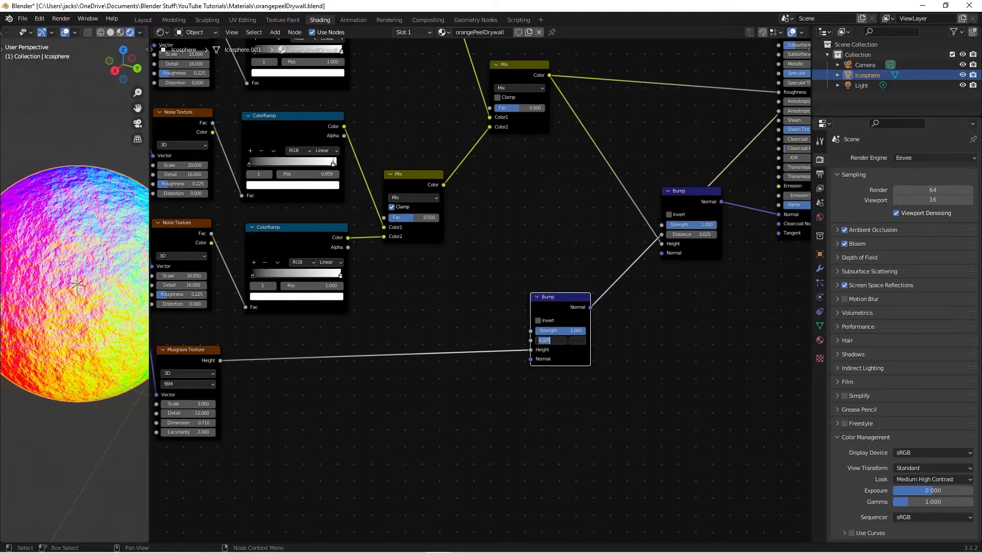
- Set the new Bump node's distance to 0.0075 and nudge the first ramp's stop
click(551, 340)
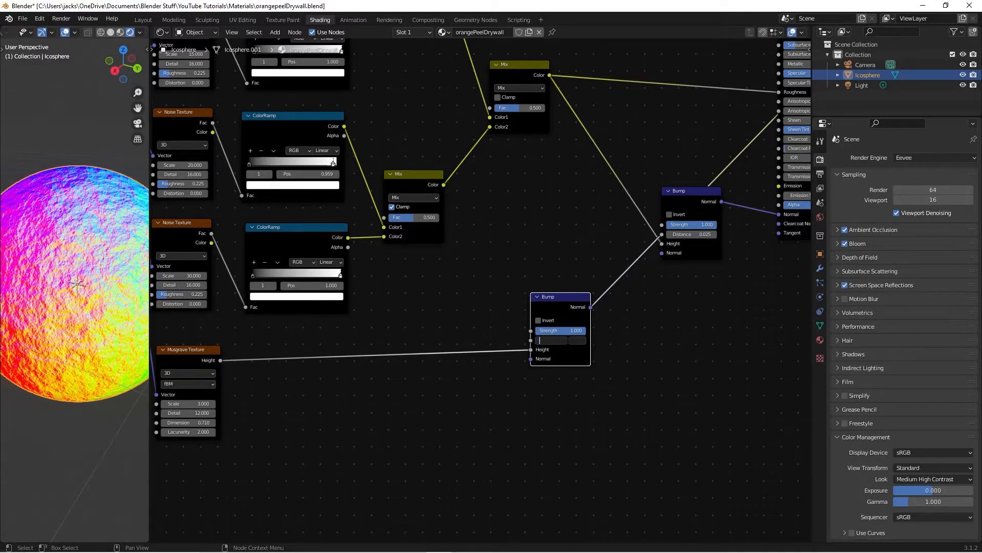
text(0075)
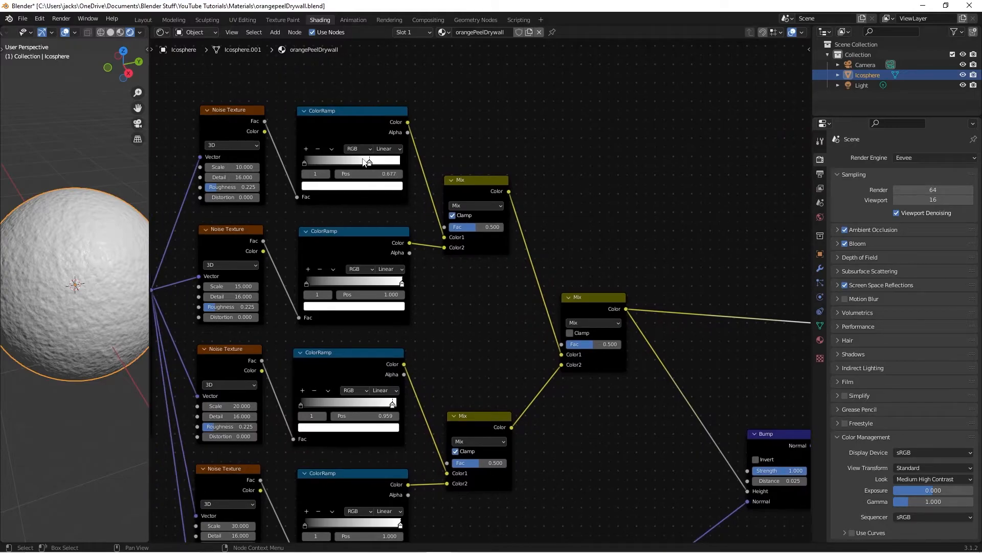
drag(368, 160, 366, 160)
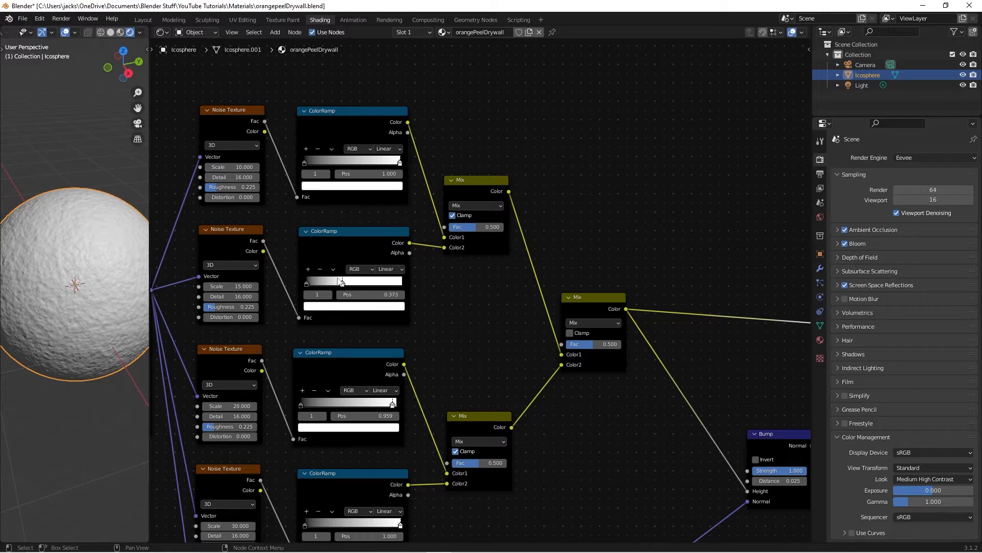
scroll(down, 3)
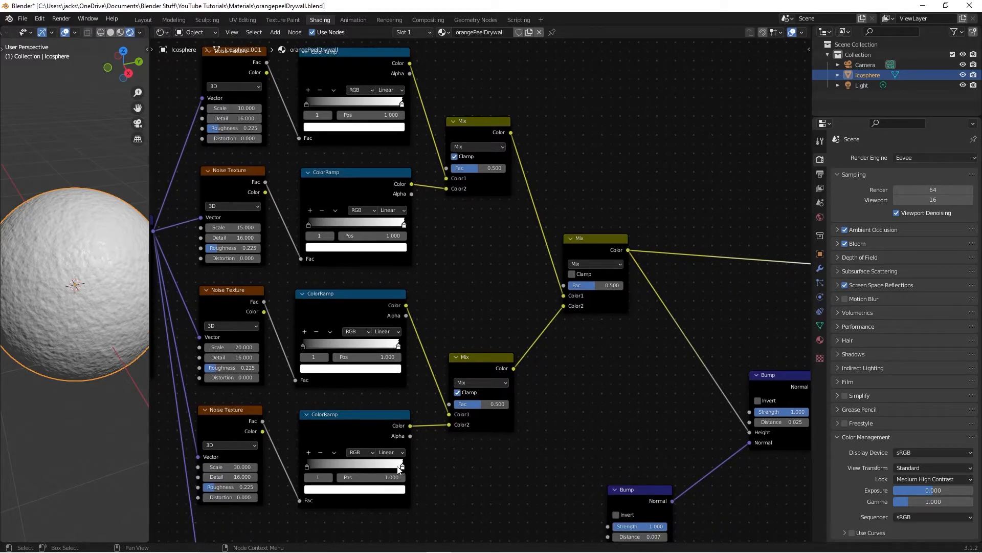
- Slide the fourth ColorRamp's stop to about Pos 0.173 and save the file
drag(399, 467, 332, 466)
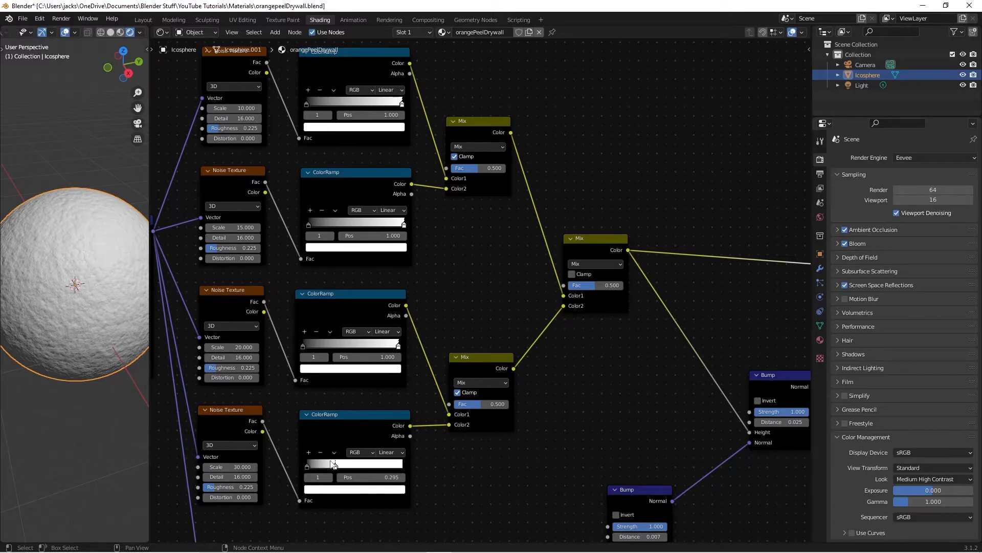
drag(332, 464, 383, 464)
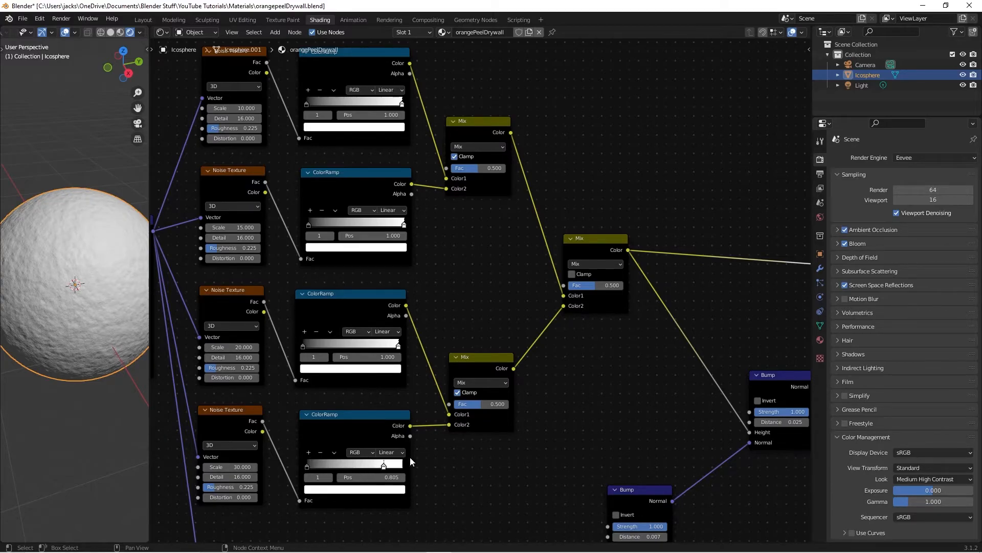
drag(384, 464, 307, 463)
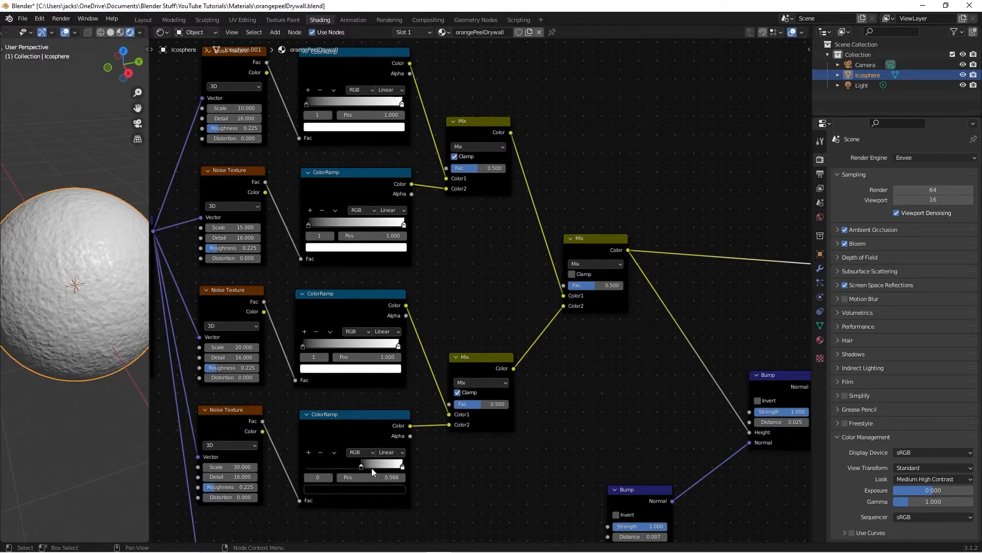
drag(361, 464, 351, 464)
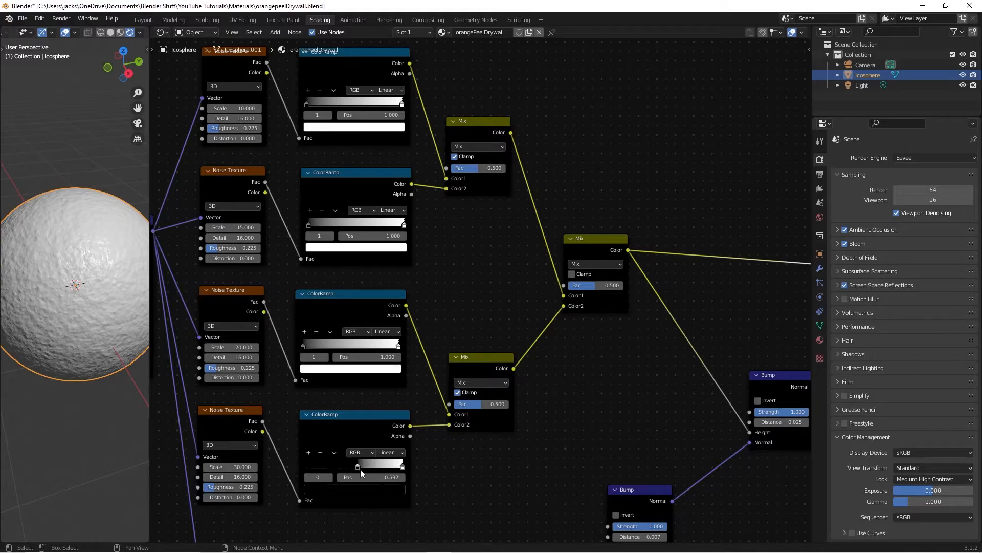
drag(354, 477, 392, 477)
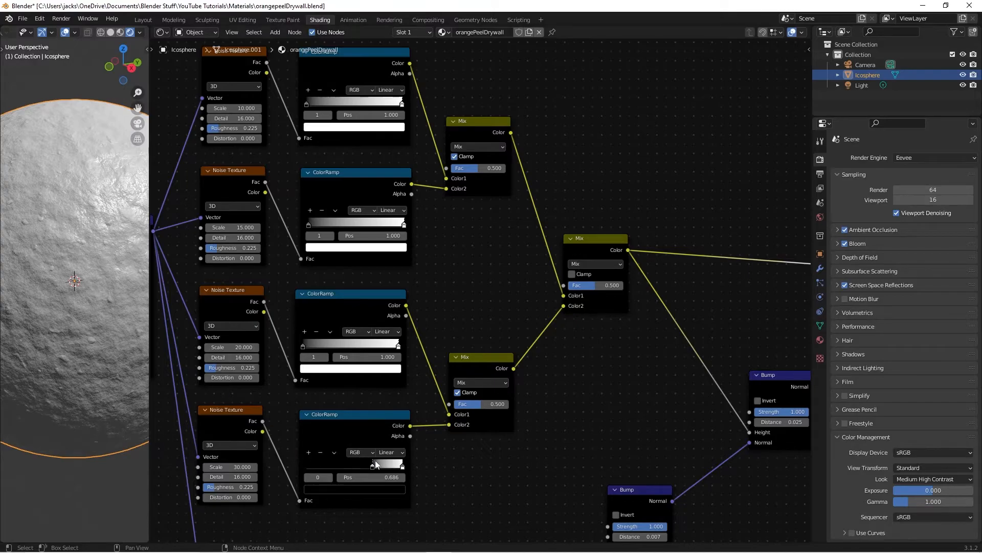
drag(384, 463, 356, 464)
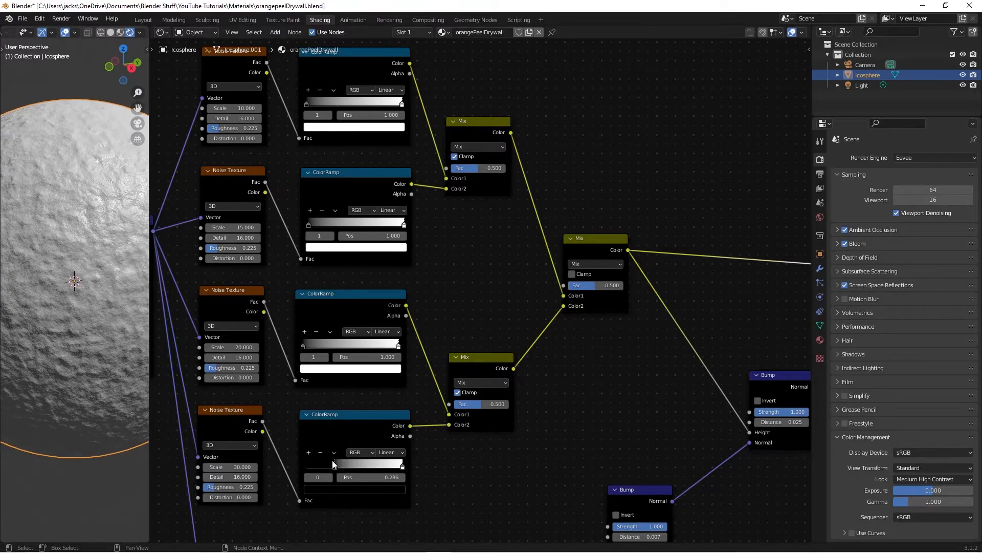
drag(372, 462, 329, 462)
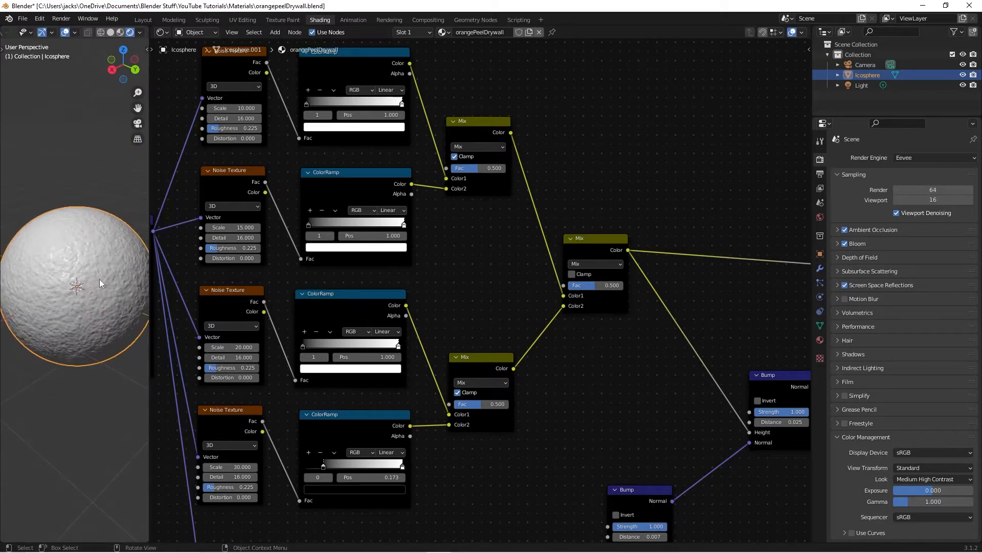
drag(74, 282, 75, 276)
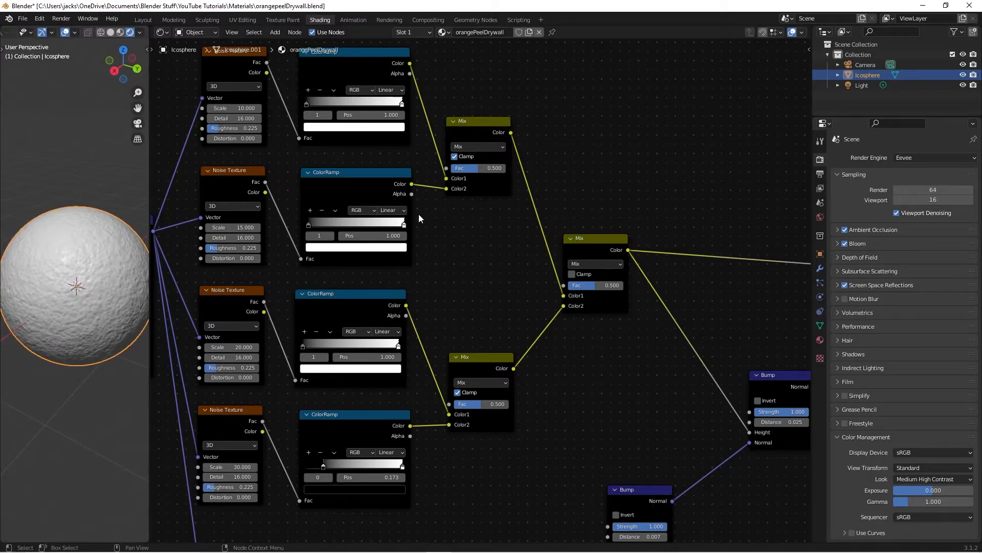
mouse_move(465, 256)
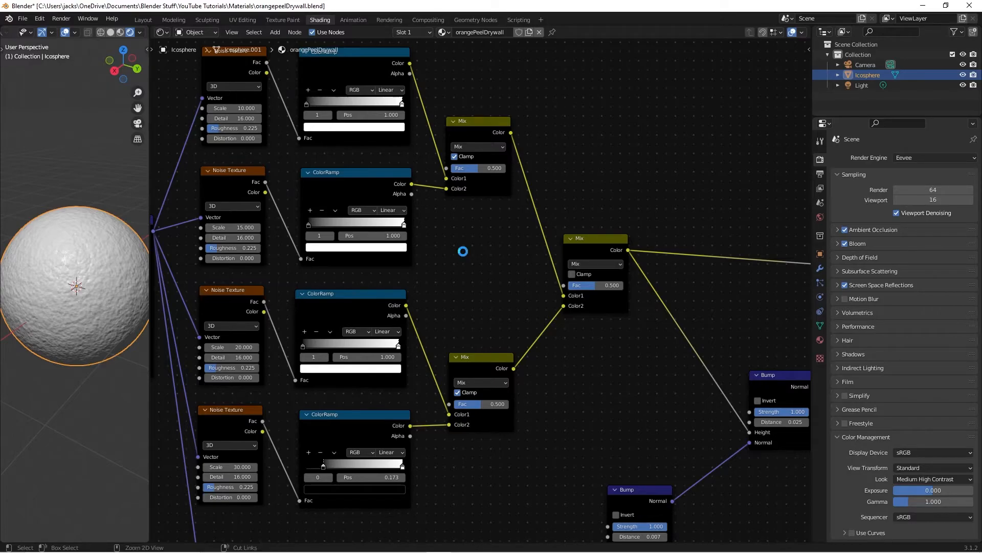
key(ctrl+s)
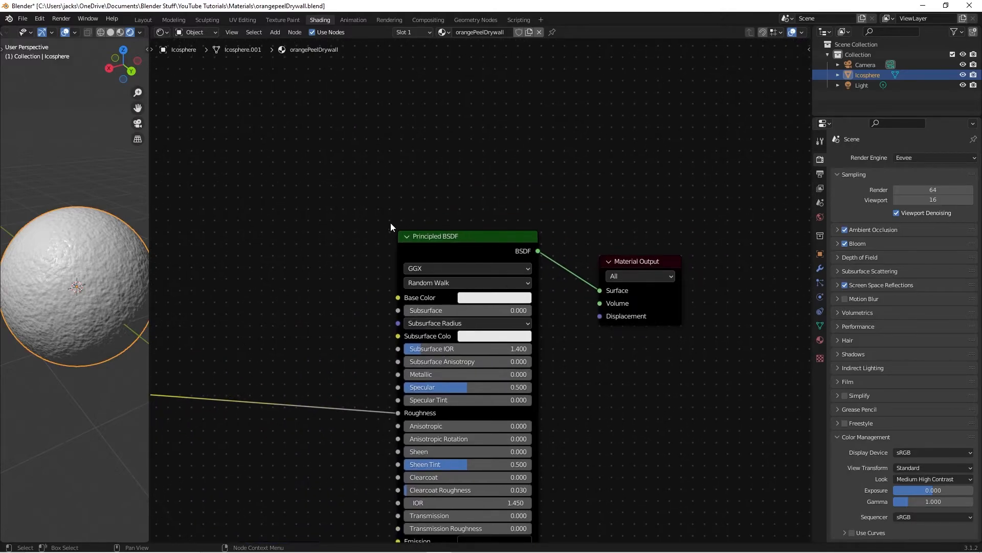
mouse_move(501, 301)
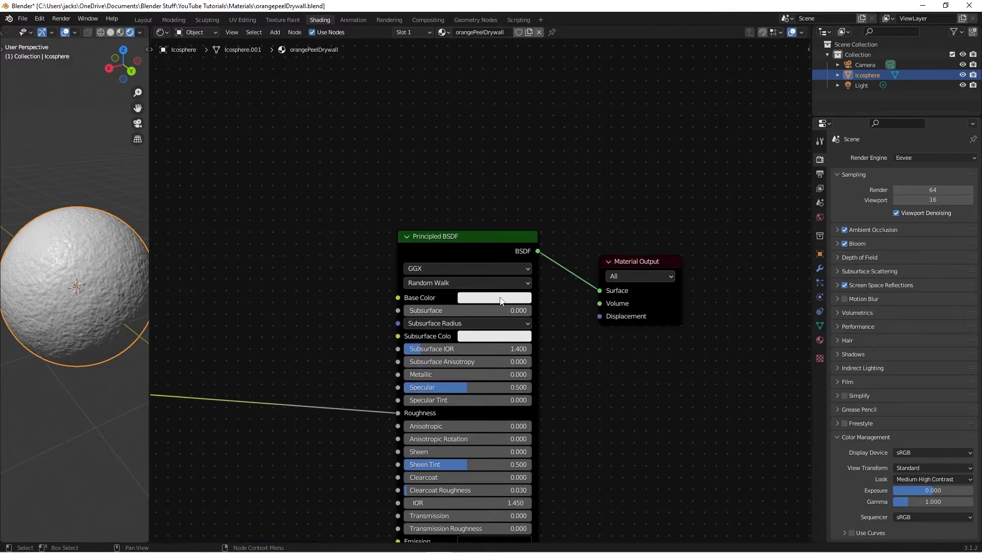
- Set the Principled BSDF Base Color to pale cream, HSV about 0.175 / 0.415 / 1.0
click(493, 297)
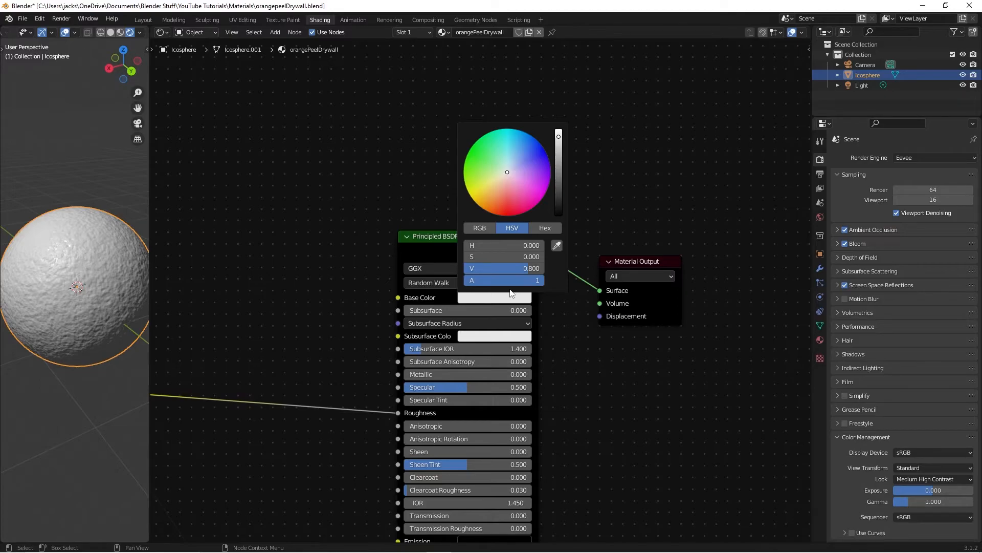
mouse_move(485, 245)
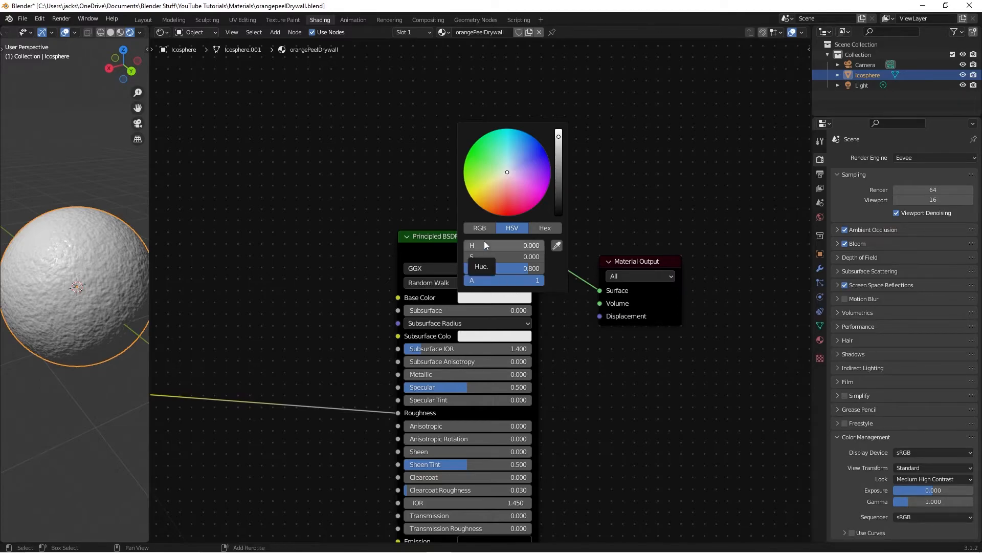
click(504, 244)
text(0.175)
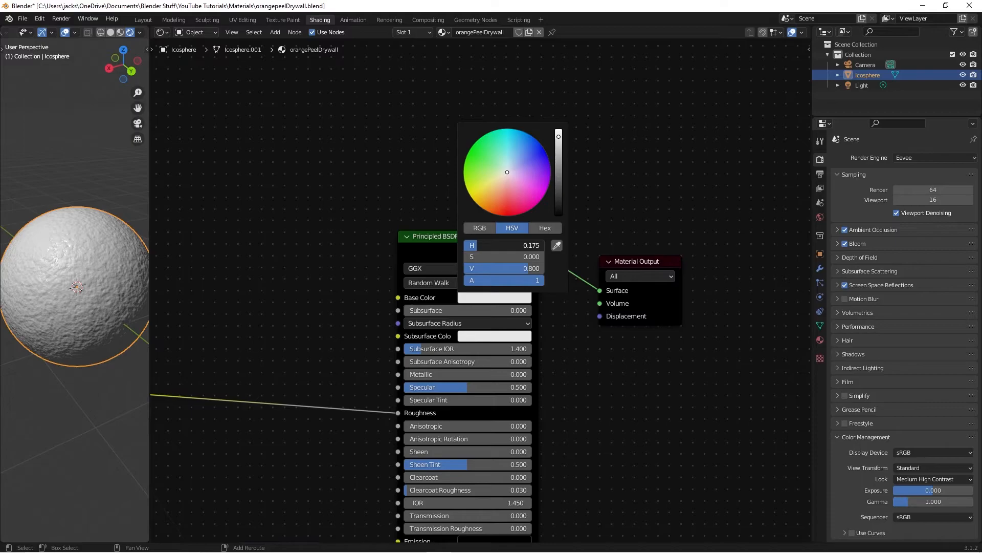
mouse_move(496, 256)
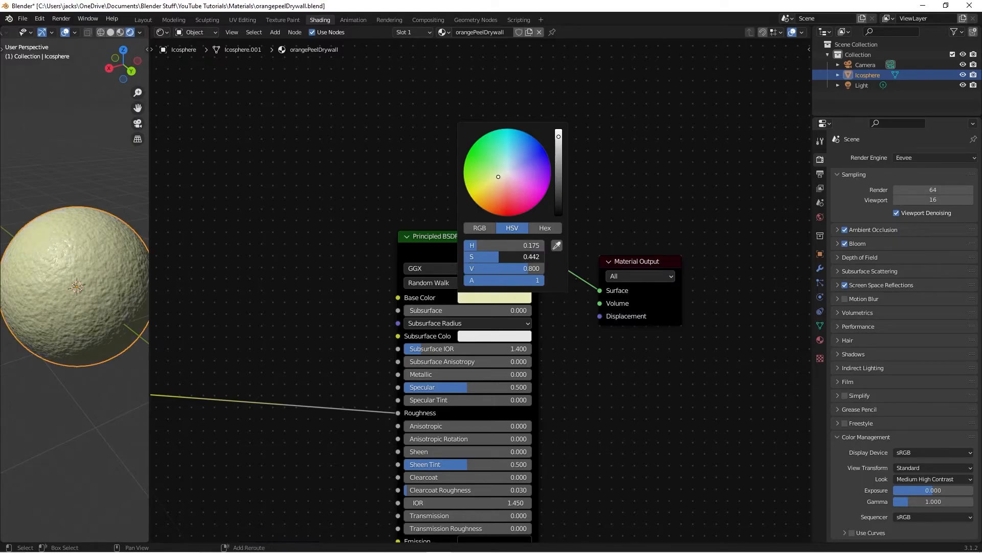
drag(514, 256, 505, 256)
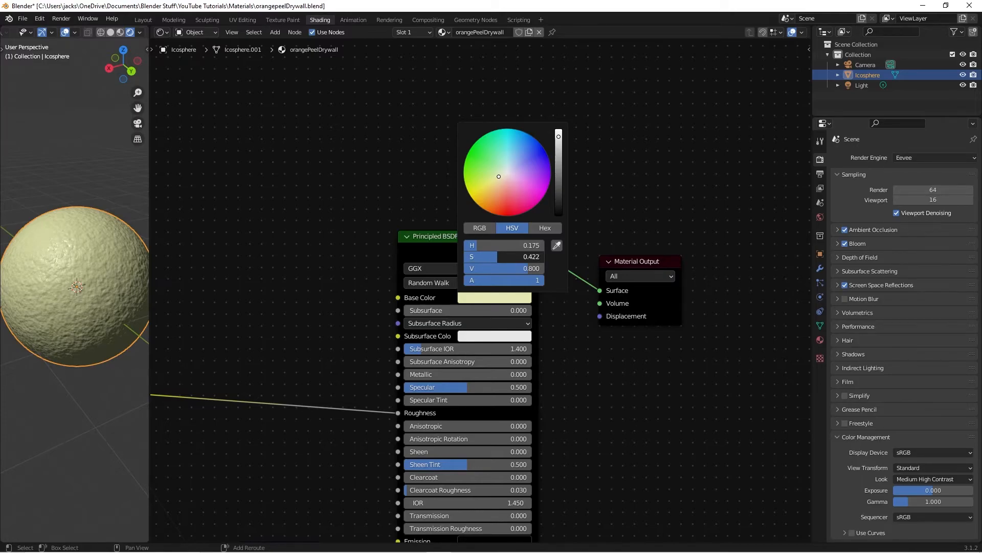
drag(504, 257, 523, 273)
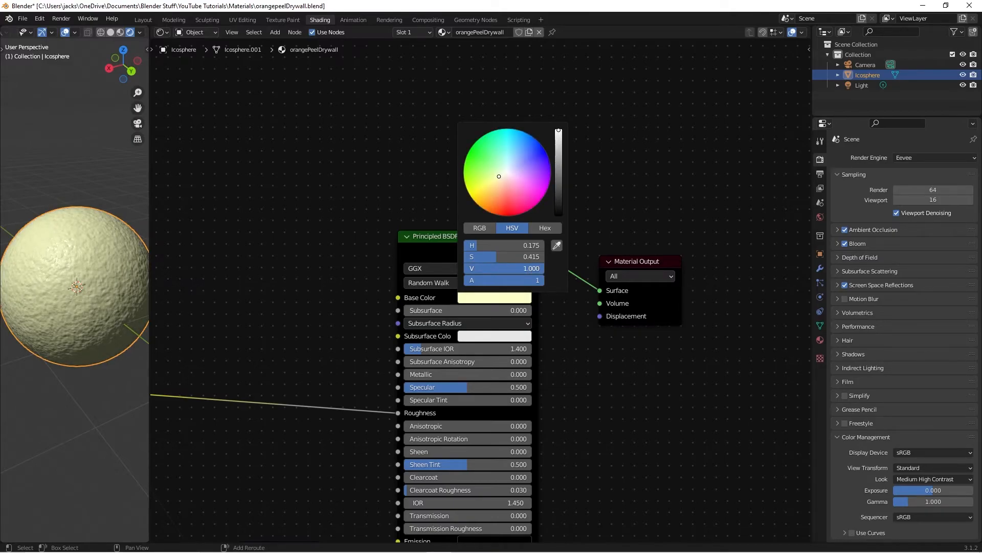
drag(559, 130, 559, 134)
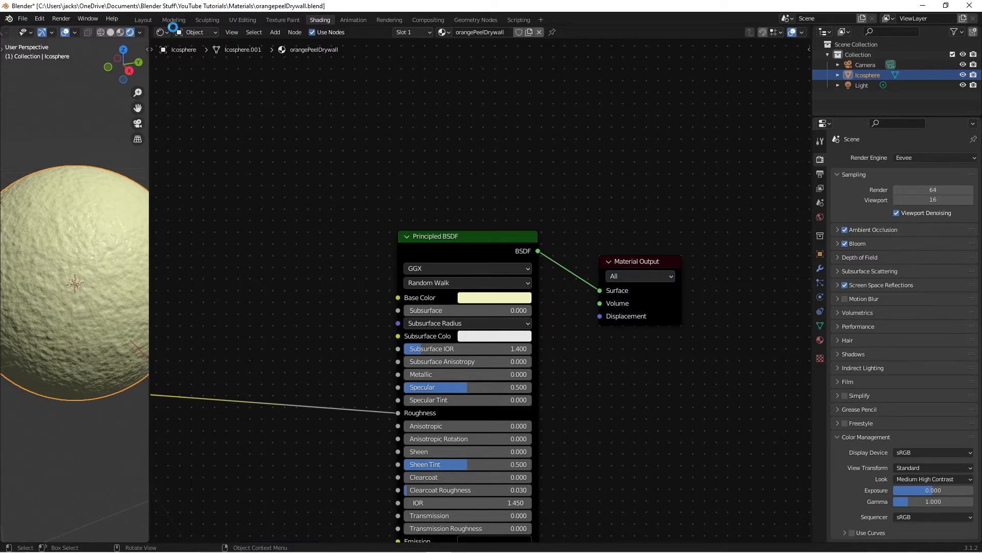
- In Layout, add a cube shaped to a 0.8 × 5 × 2.5 m wall with its scale applied
click(142, 19)
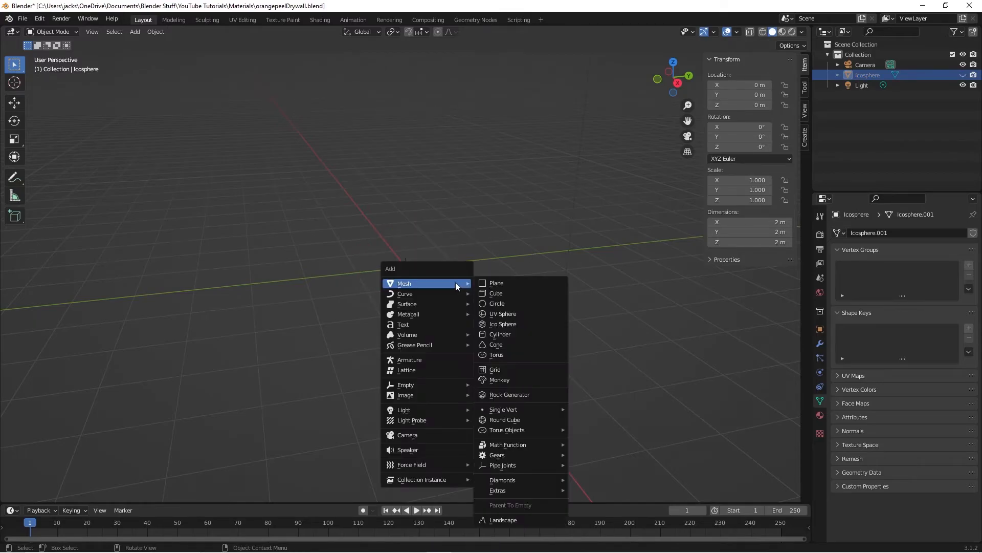
click(496, 292)
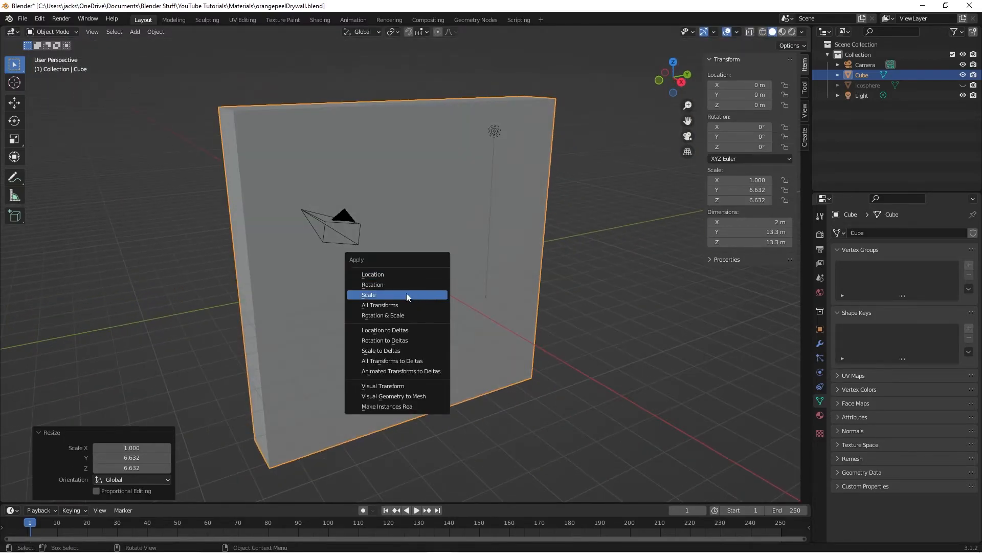
click(368, 295)
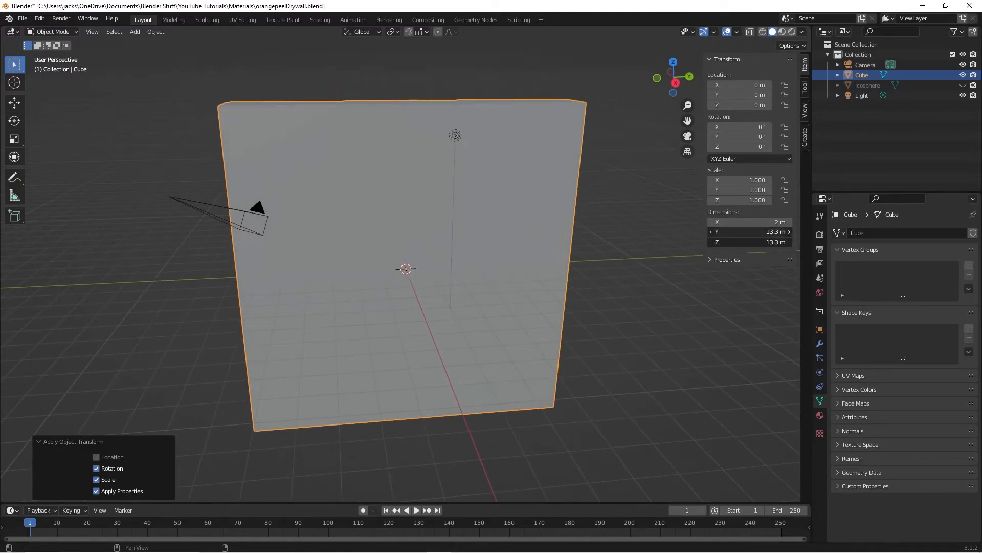
double_click(743, 232)
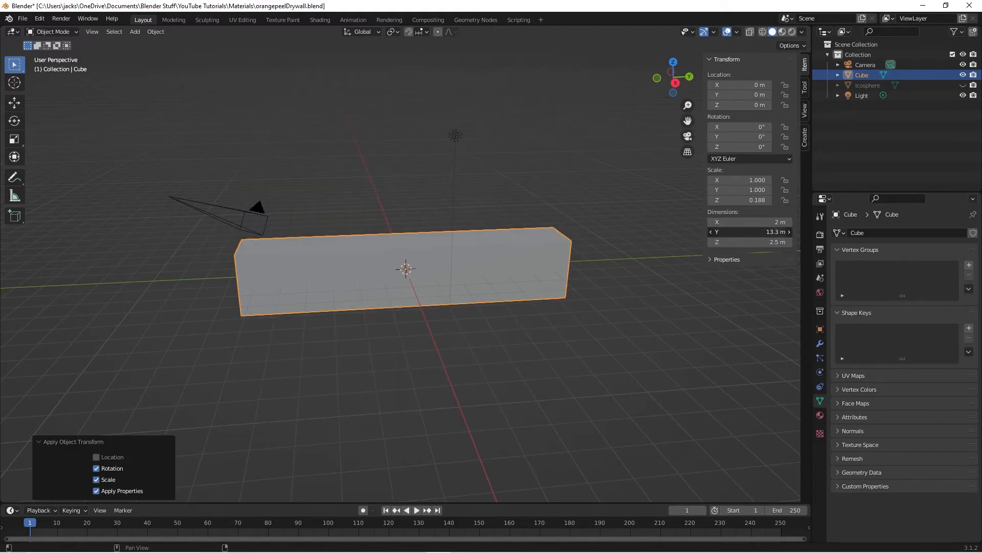
double_click(749, 232)
text(5)
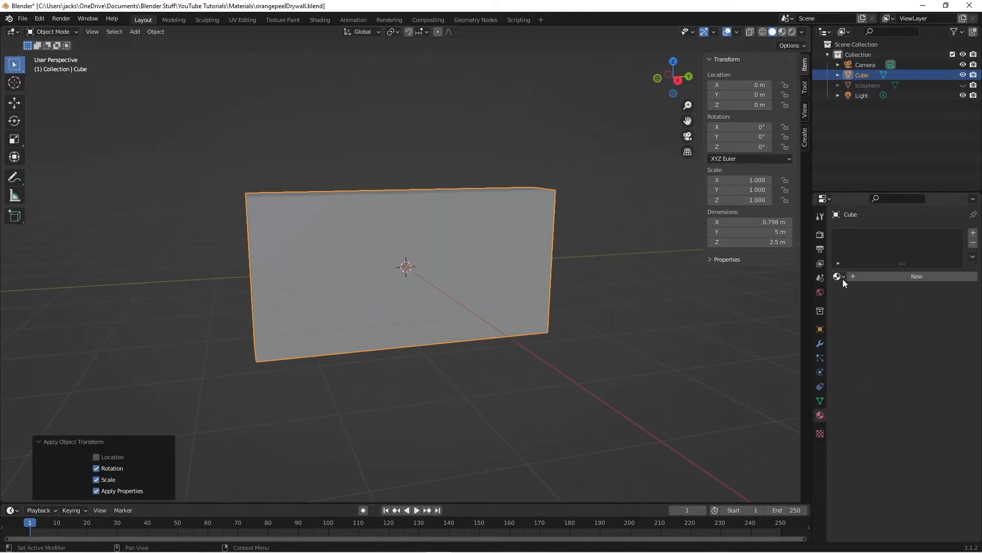
- Assign orangePeelDrywall to the wall with Fake User on and view it in Material Preview
click(917, 275)
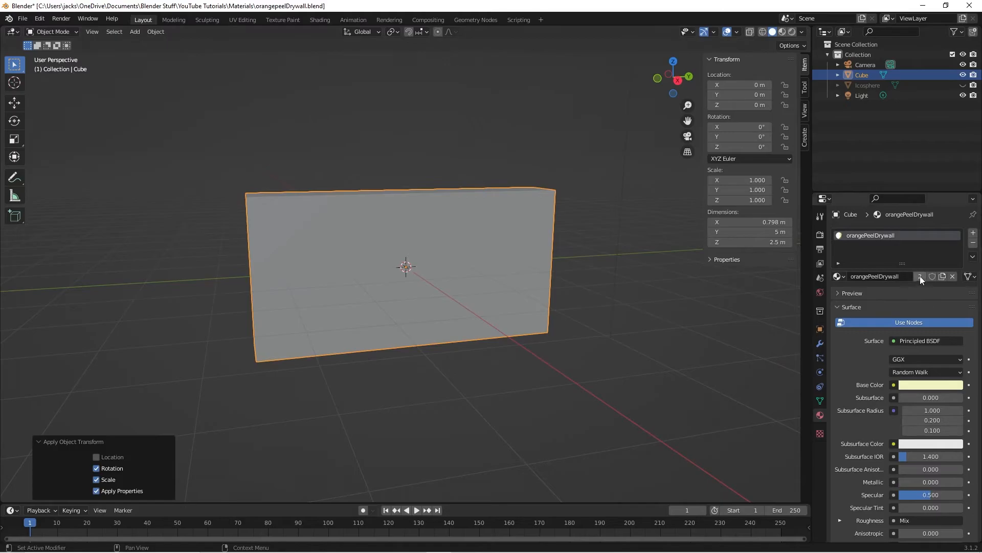
click(932, 276)
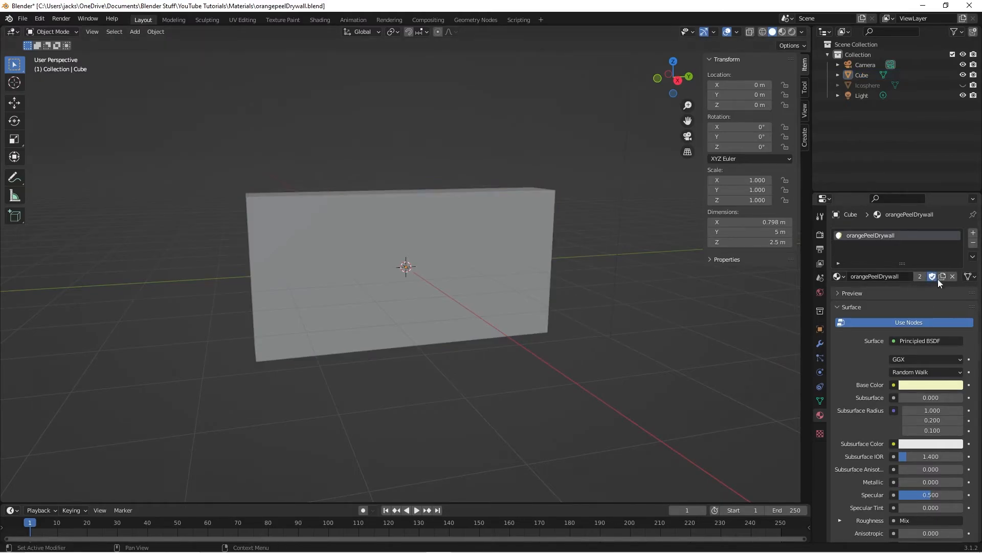
click(395, 269)
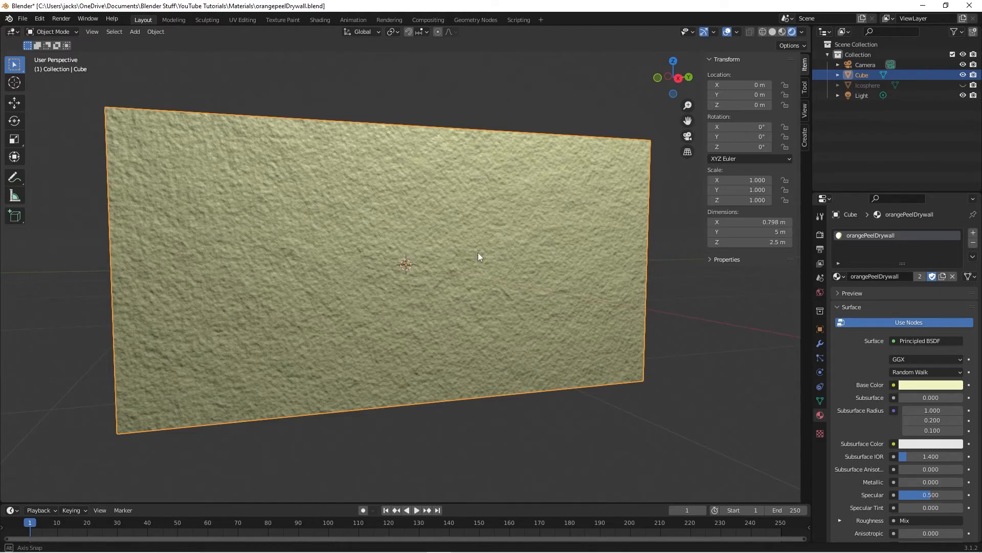
drag(479, 255, 466, 253)
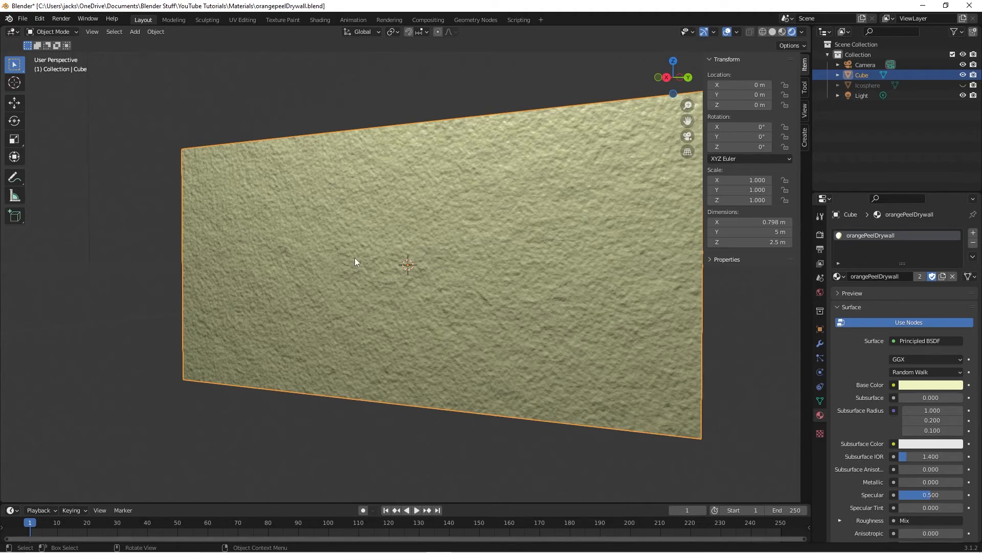
mouse_move(389, 261)
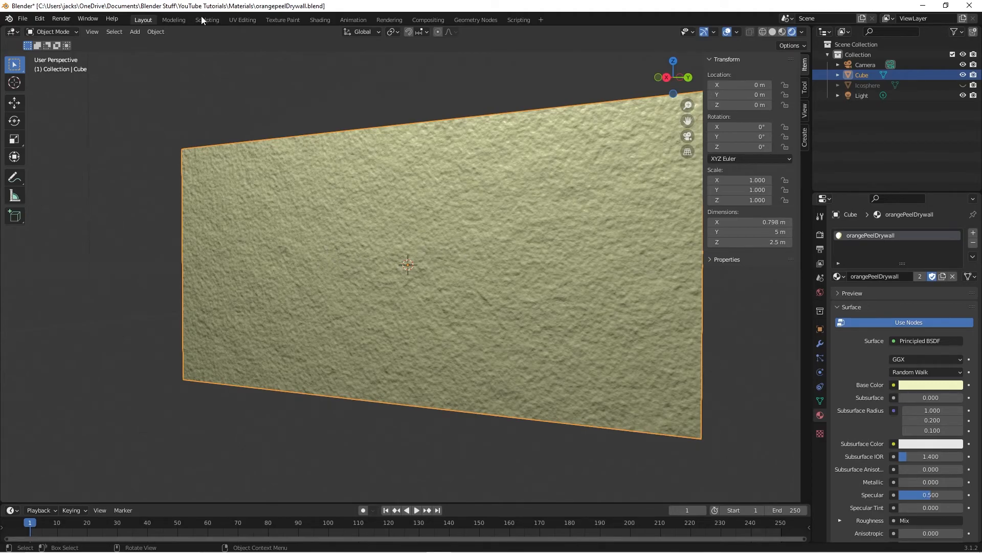
- In Shading, raise the noise texture scales to 20, 30, 40 and 60 for finer bumps
click(319, 20)
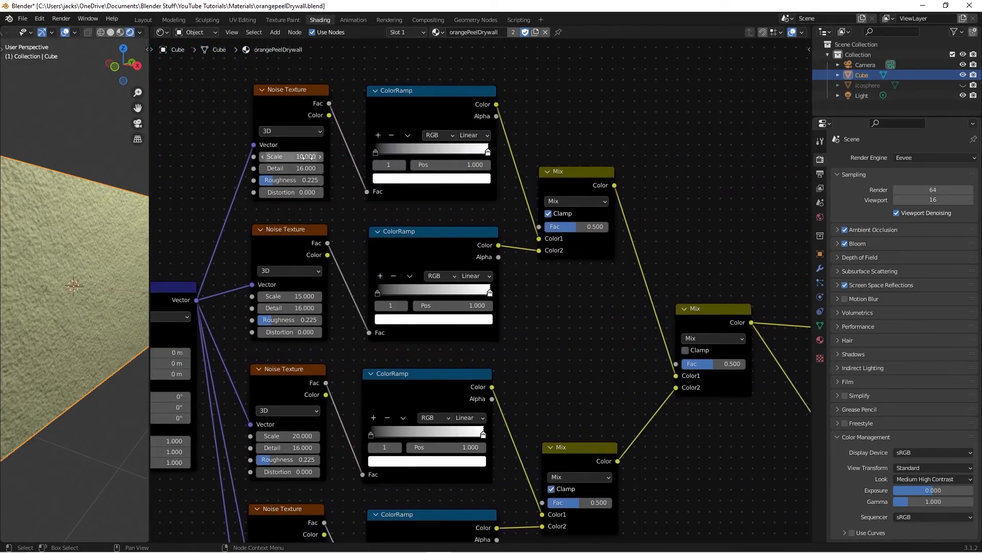
double_click(289, 155)
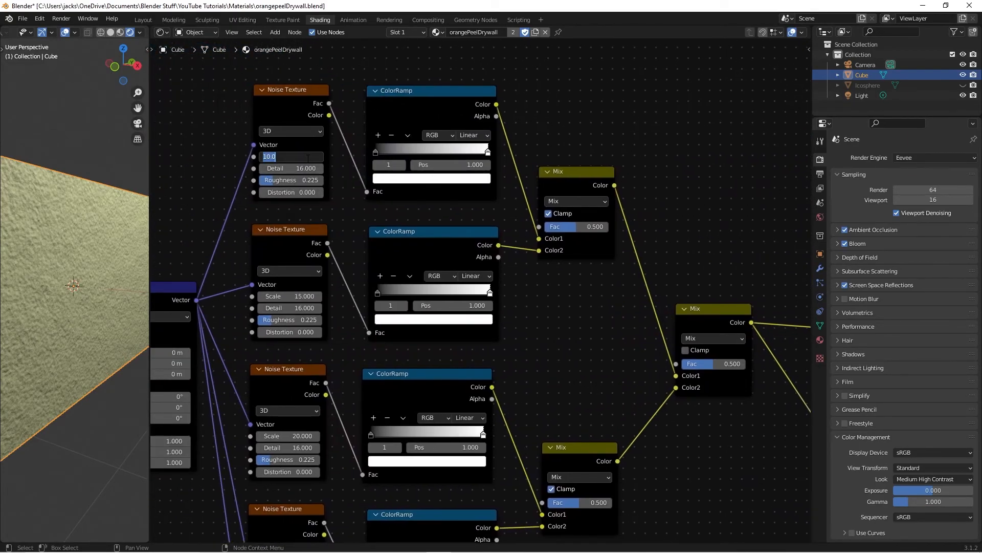
text(2)
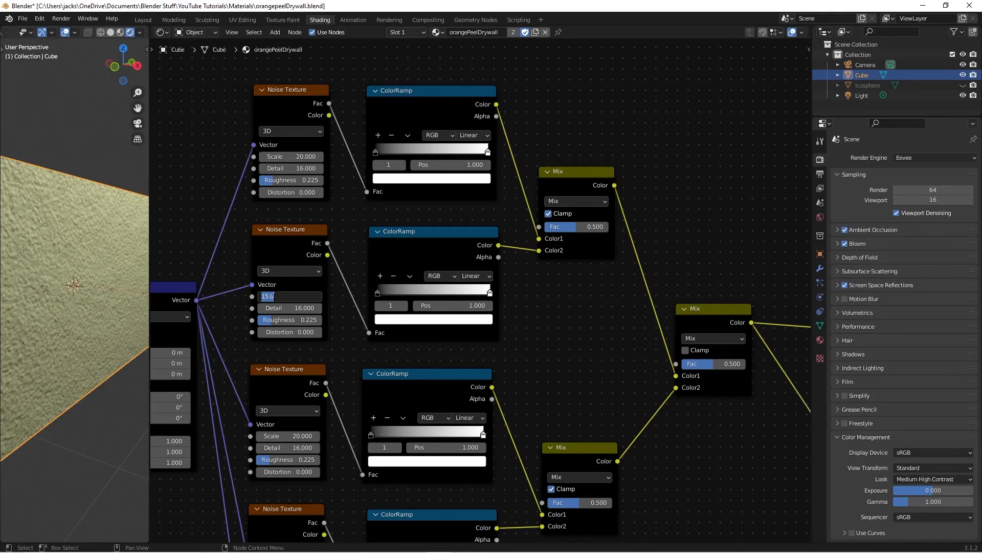
text(20.0)
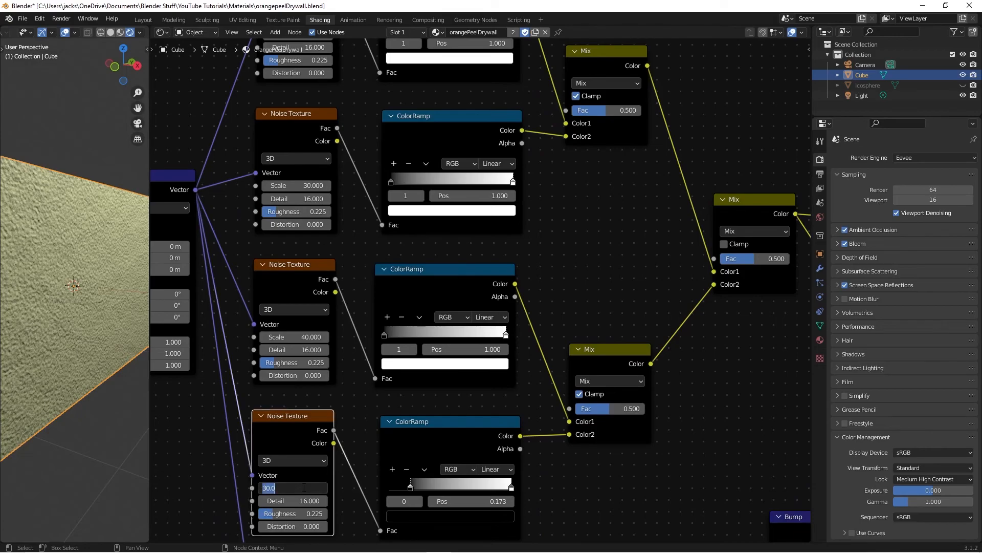
text(60)
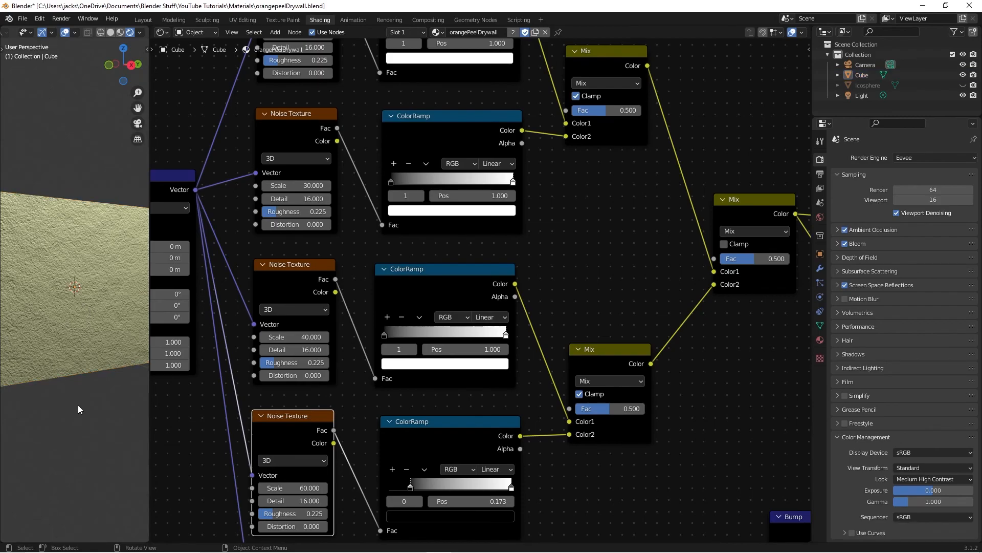
mouse_move(91, 463)
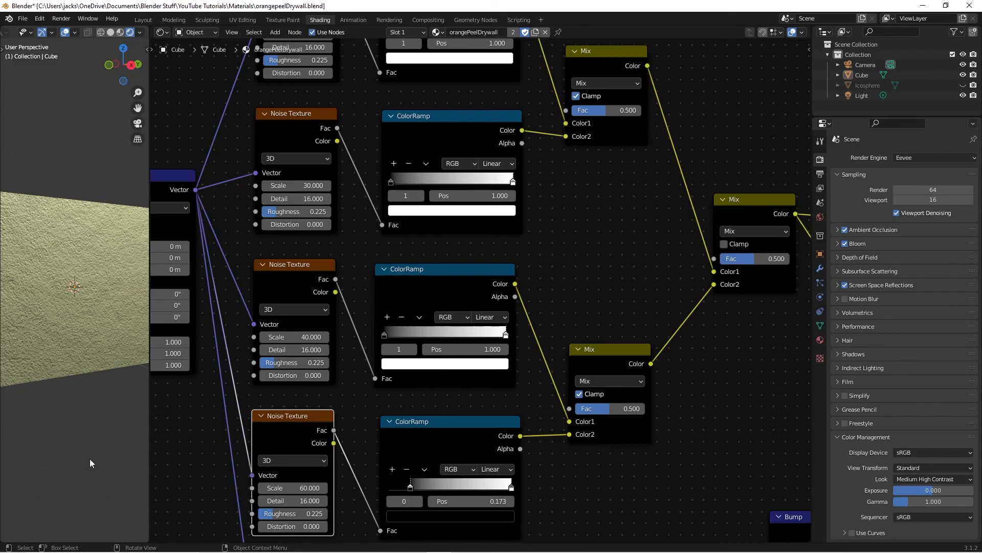